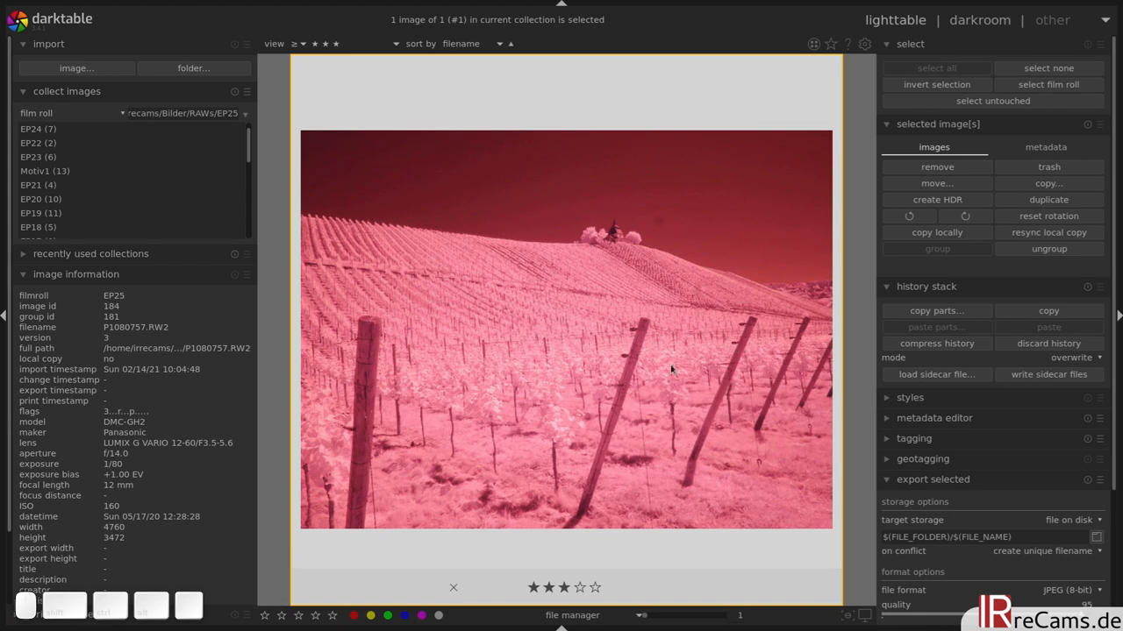
mouse_move(401, 369)
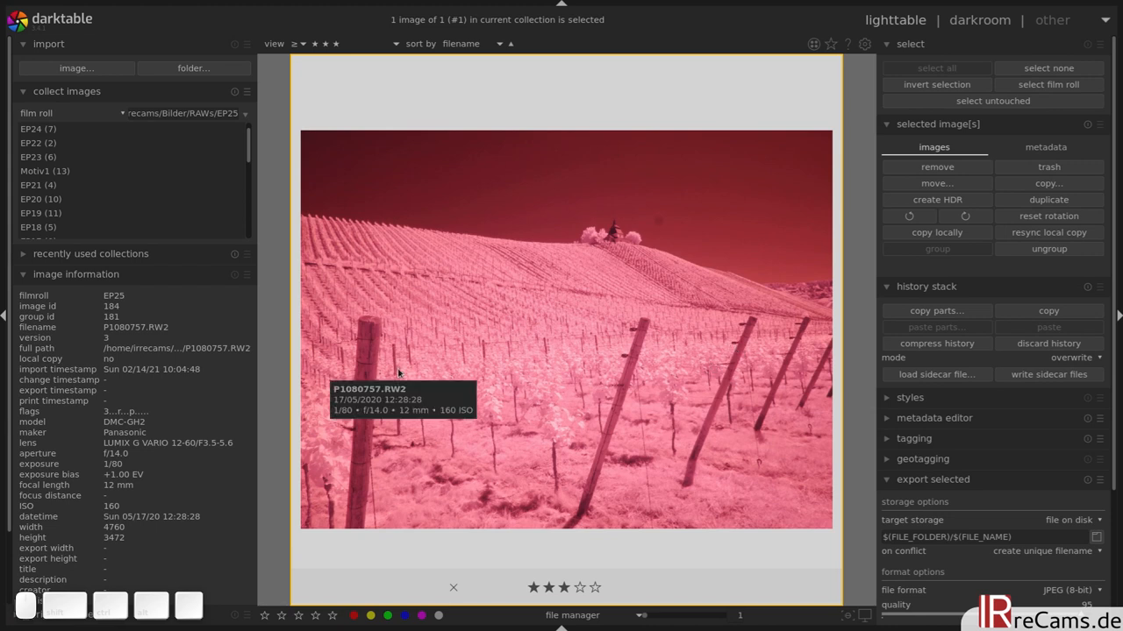
mouse_move(677, 386)
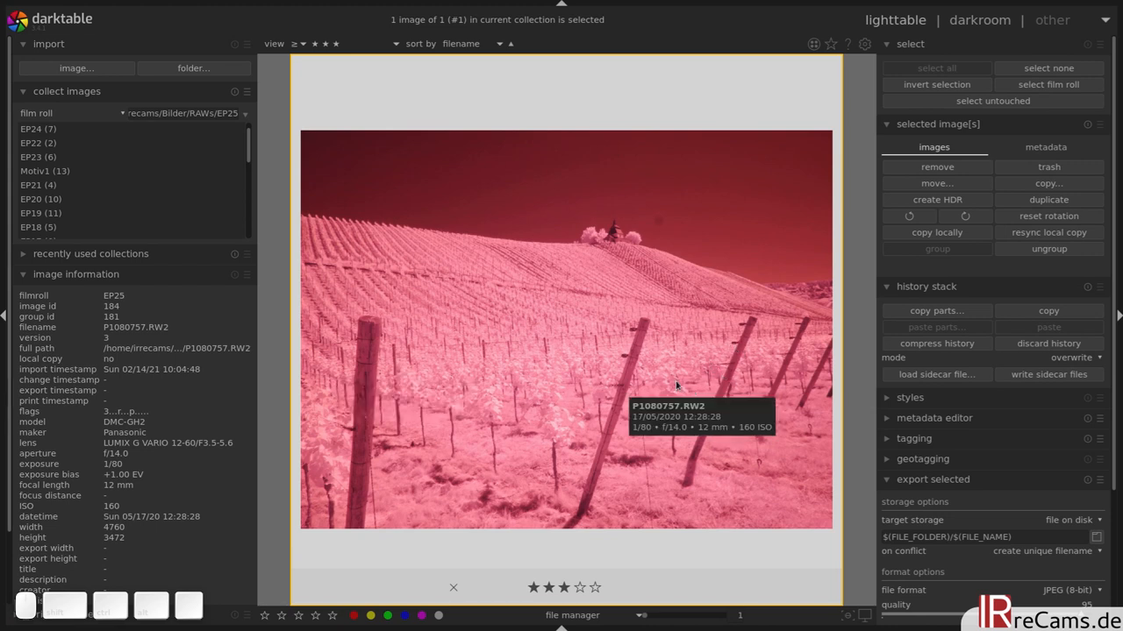
mouse_move(657, 416)
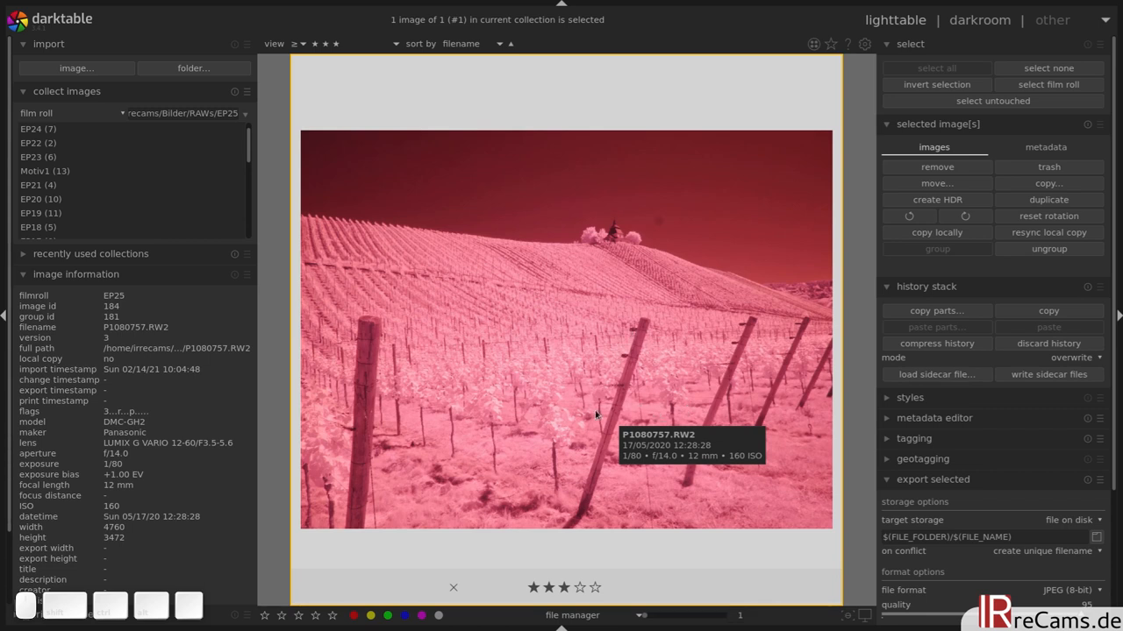
mouse_move(496, 332)
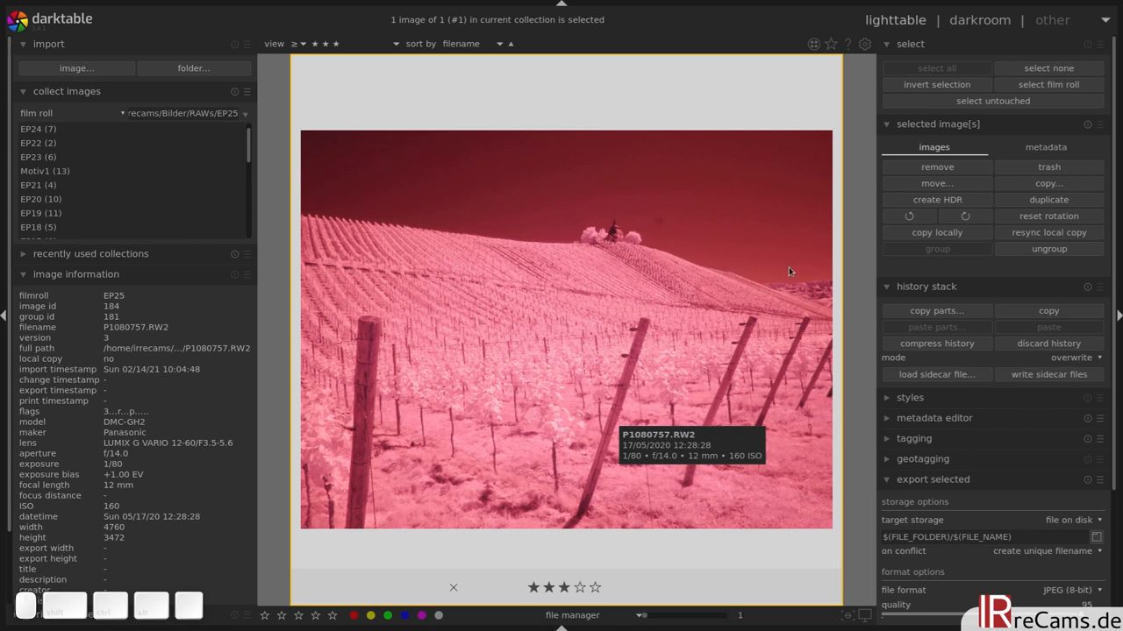
mouse_move(705, 200)
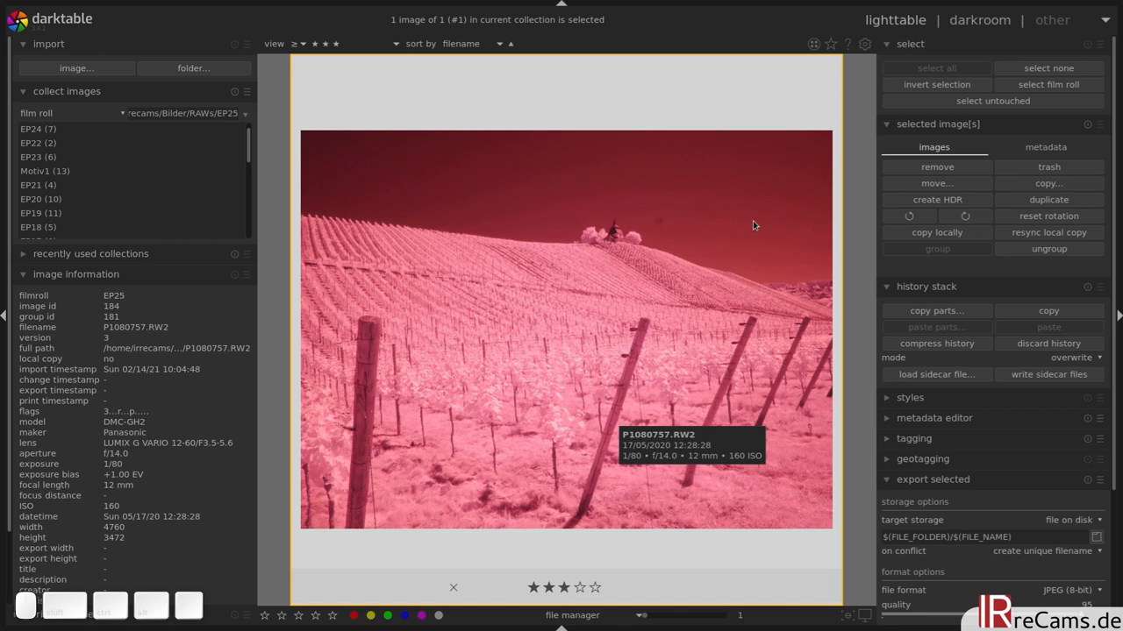
mouse_move(324, 436)
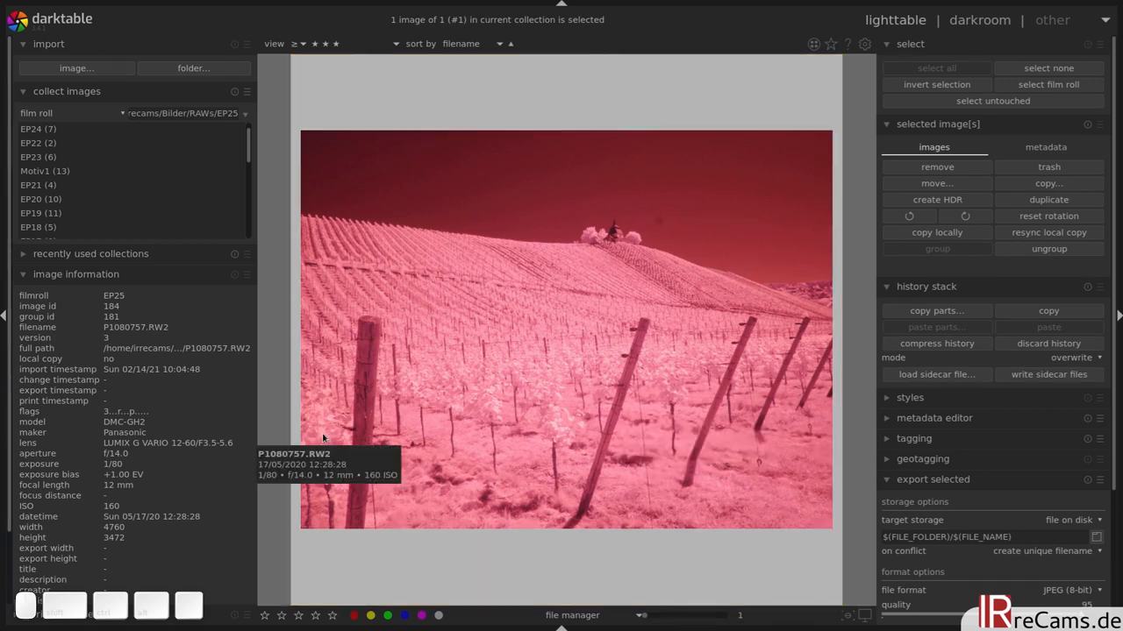
mouse_move(284, 420)
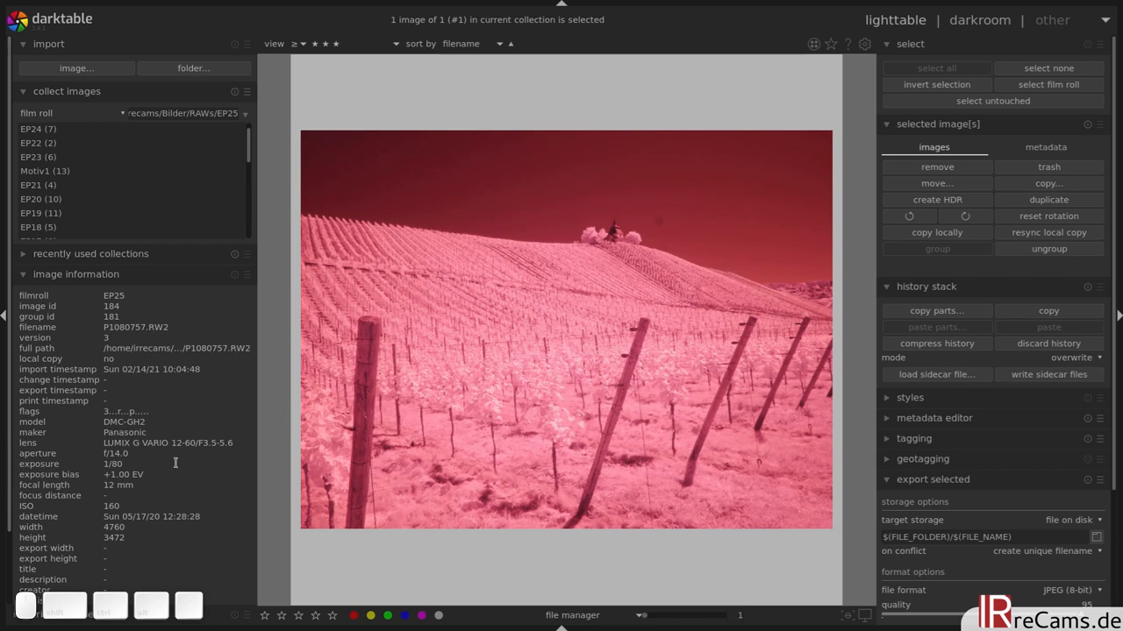
mouse_move(125, 468)
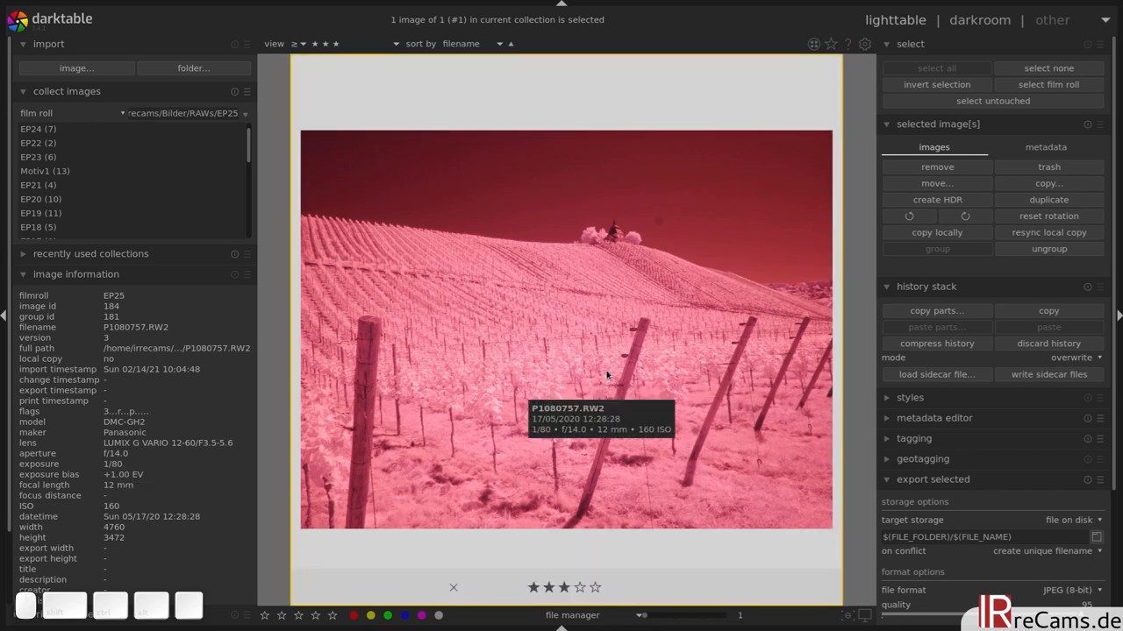
mouse_move(630, 357)
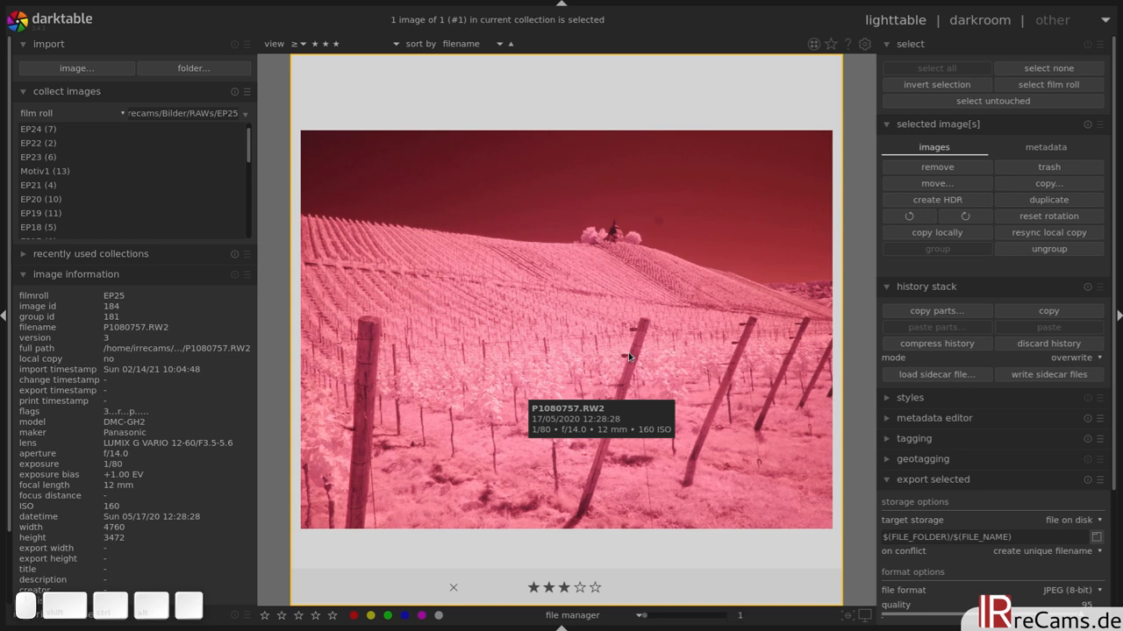
mouse_move(846, 339)
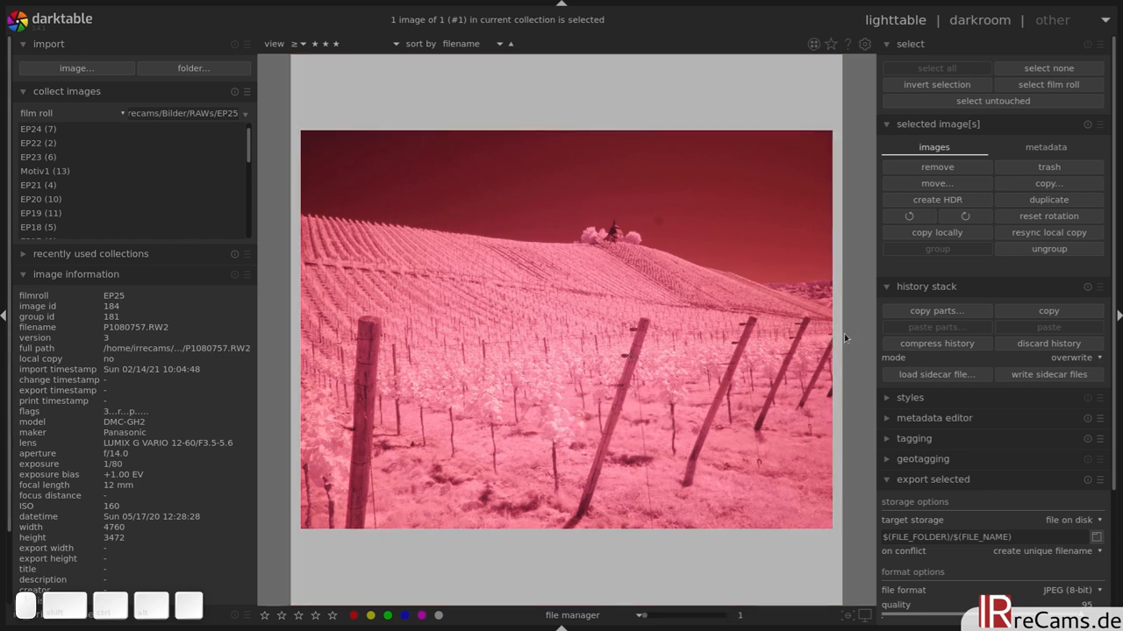
mouse_move(854, 337)
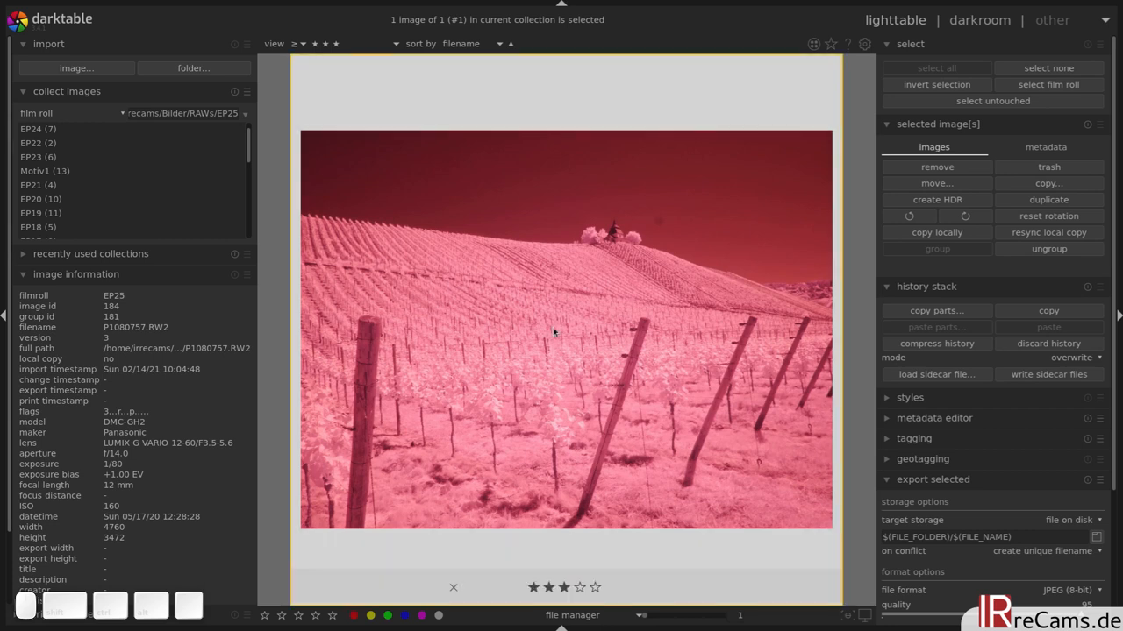
mouse_move(848, 361)
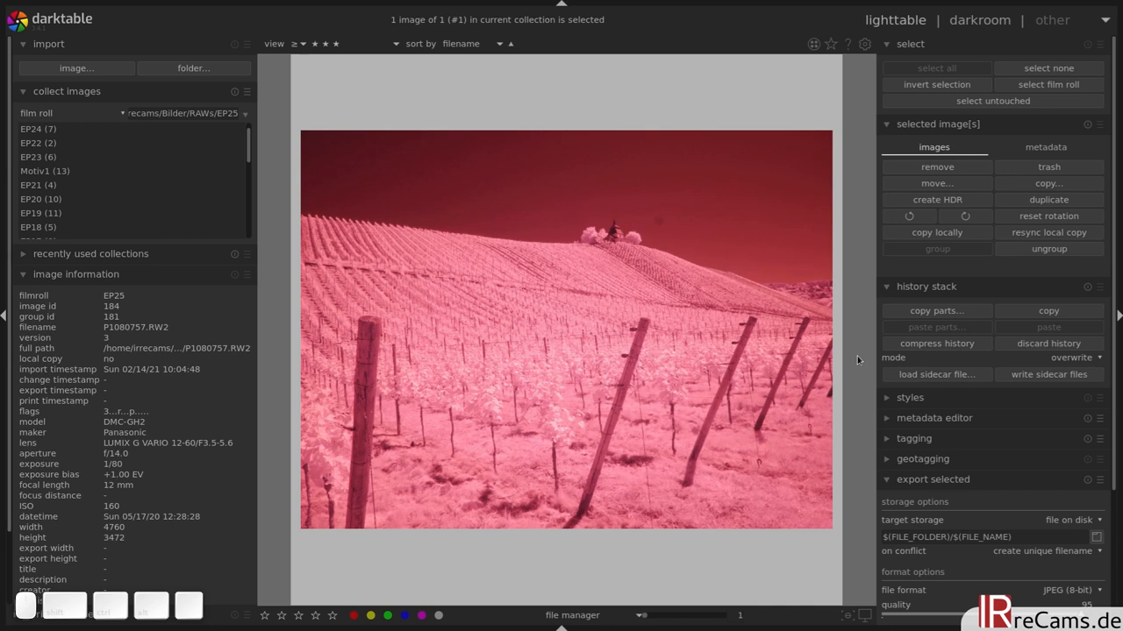
mouse_move(850, 352)
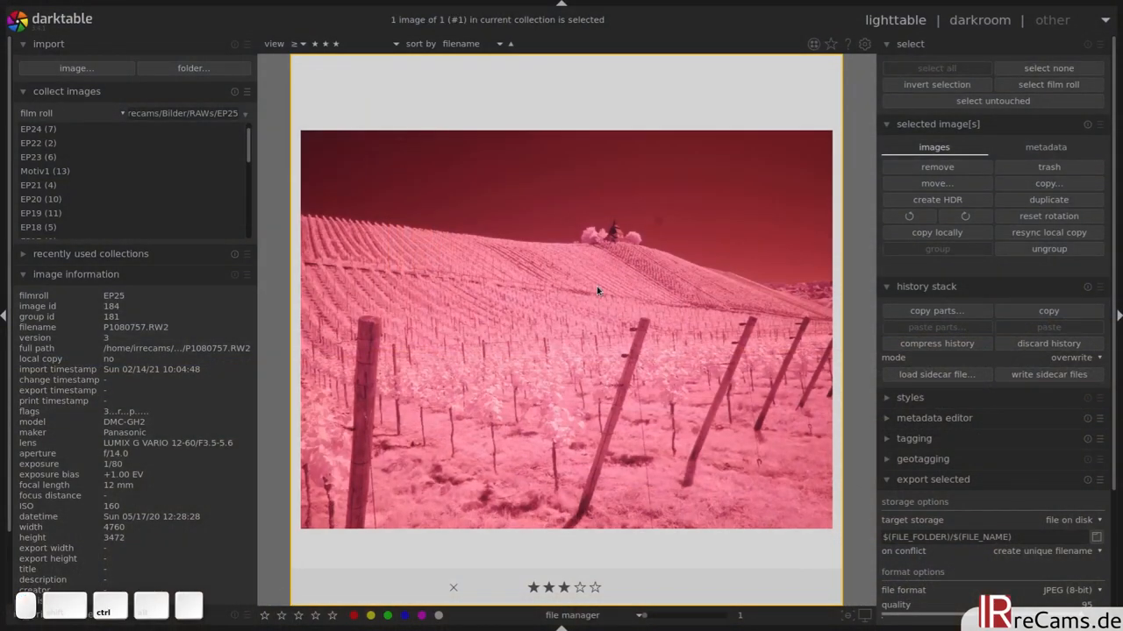
Create a virtual duplicate of the red infrared vineyard image.
left_click(1048, 199)
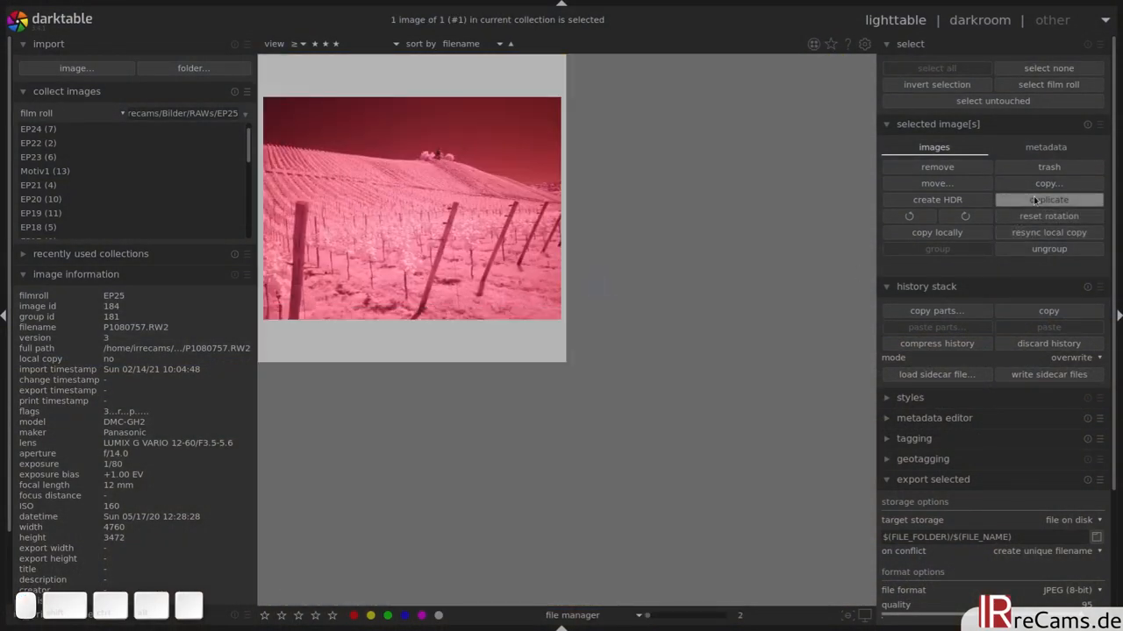
left_click(1048, 199)
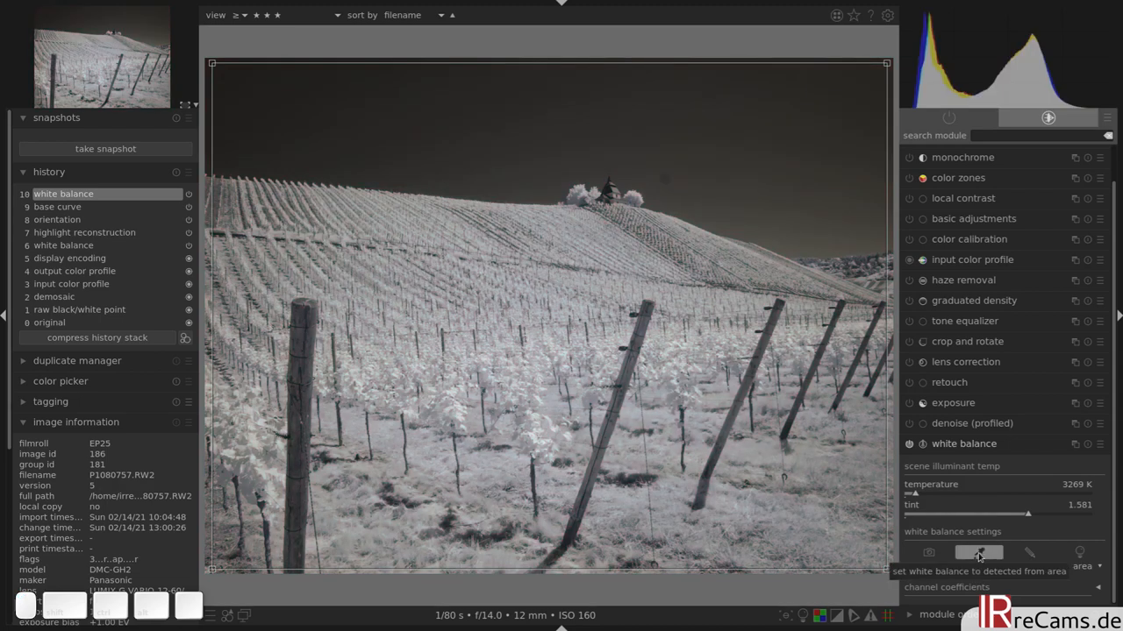
Enable denoise (profiled), haze removal and local contrast on the duplicate.
left_click(963, 444)
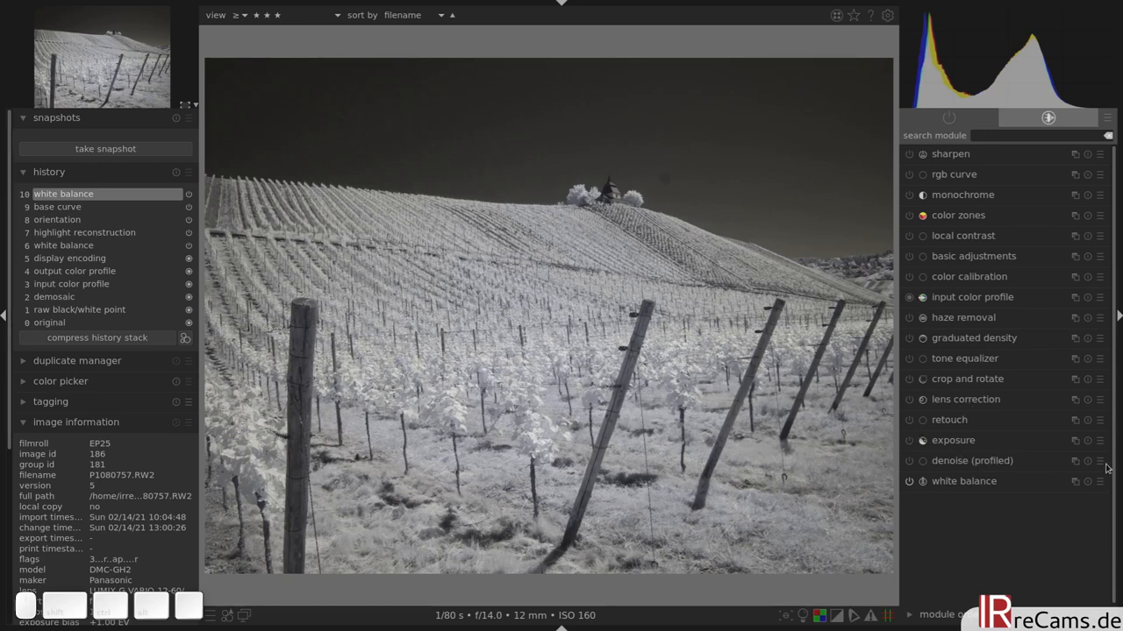
left_click(1094, 462)
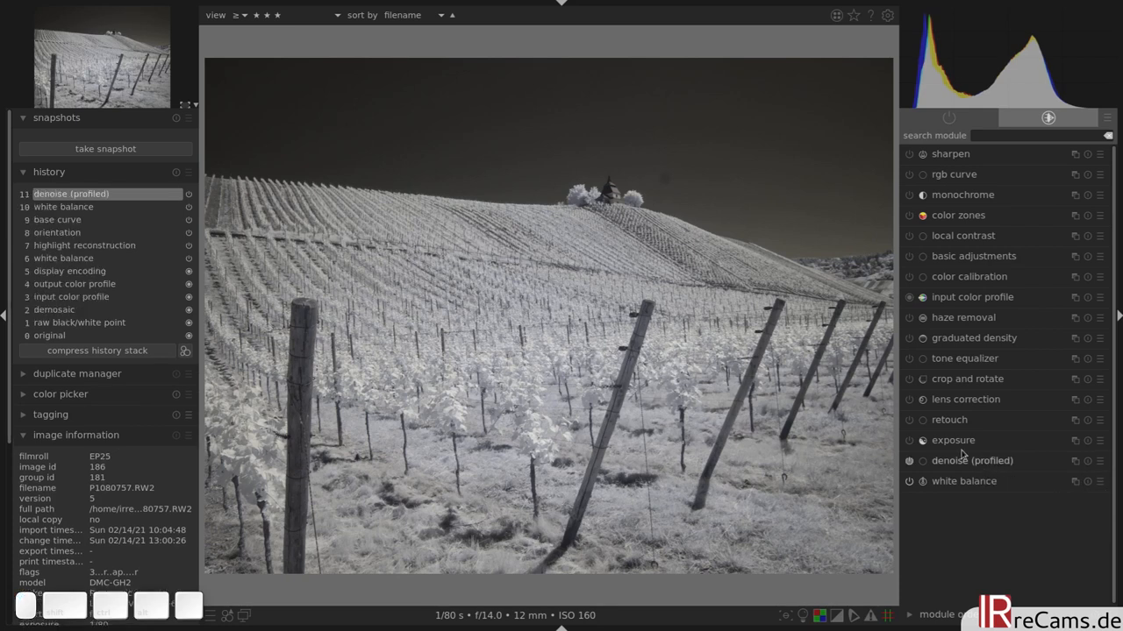
left_click(907, 317)
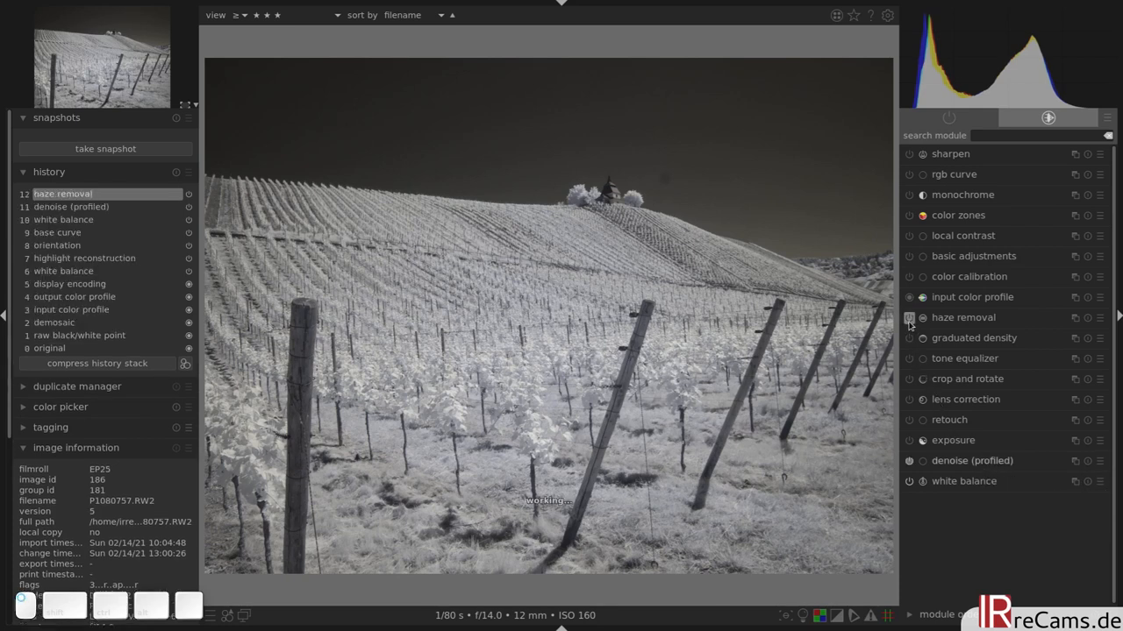
left_click(907, 235)
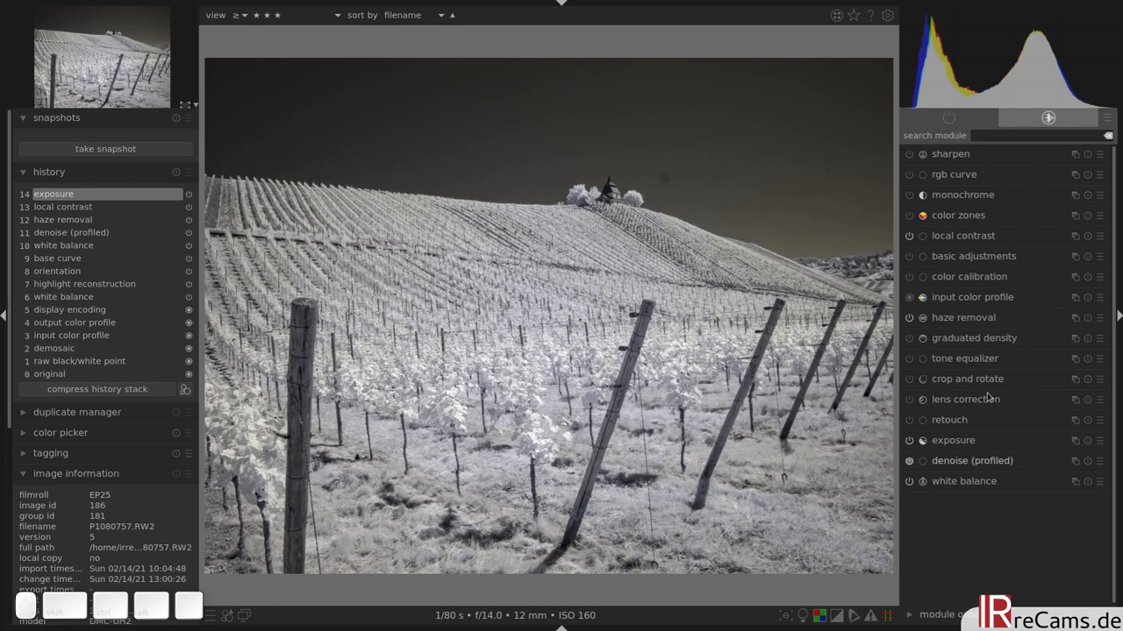
mouse_move(484, 297)
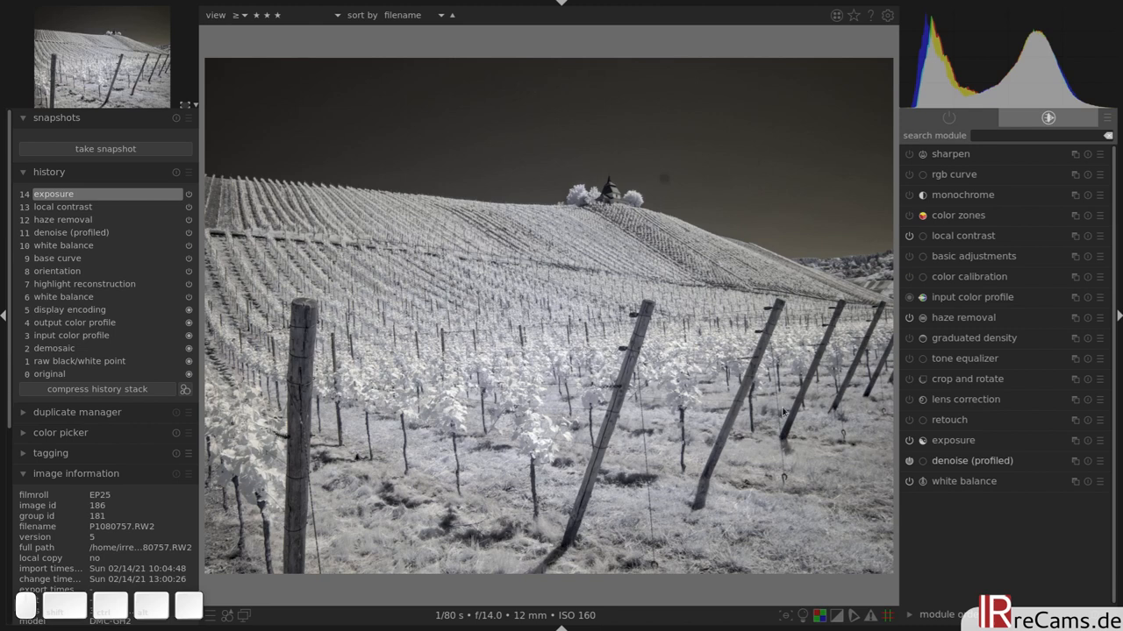
mouse_move(964, 389)
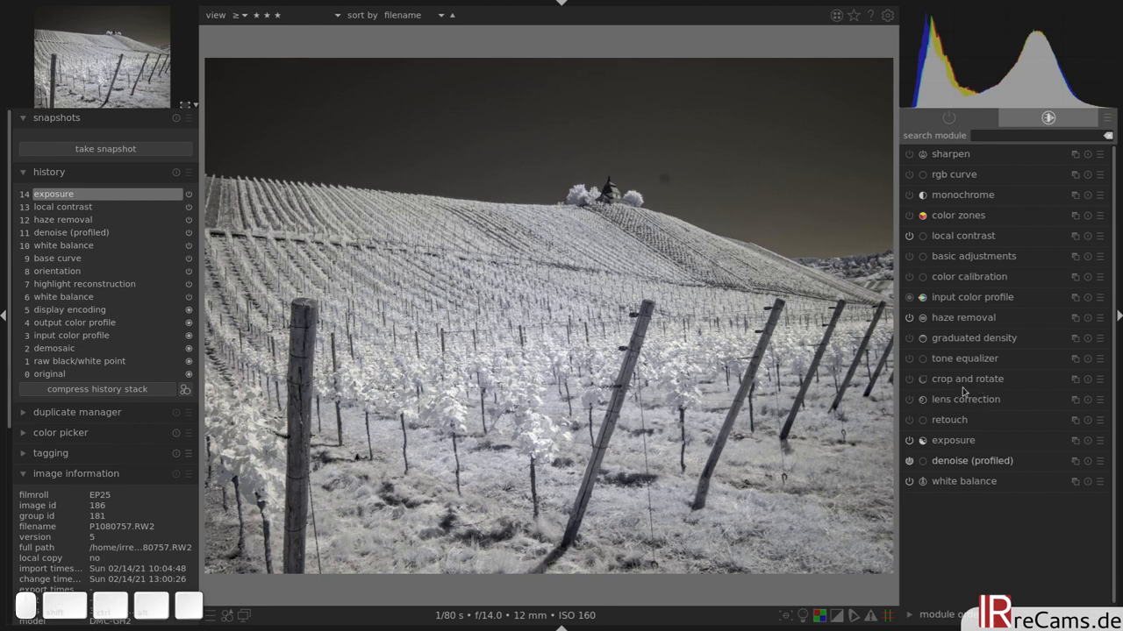
Straighten the duplicate with about a -1.00° angle in crop and rotate.
left_click(963, 379)
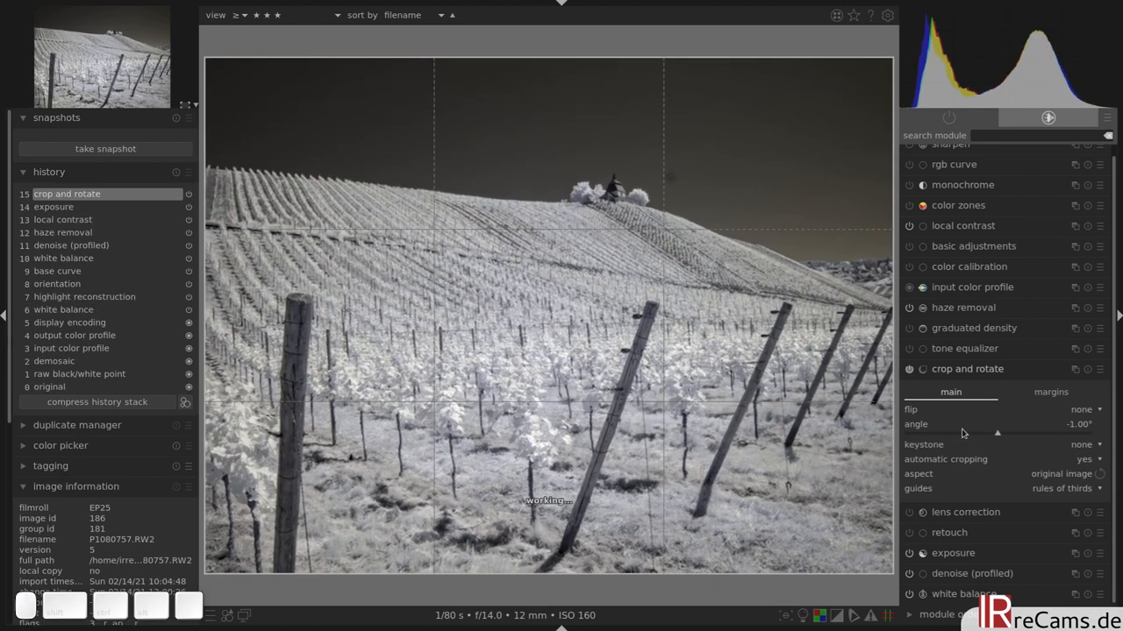
left_click_drag(997, 432, 991, 432)
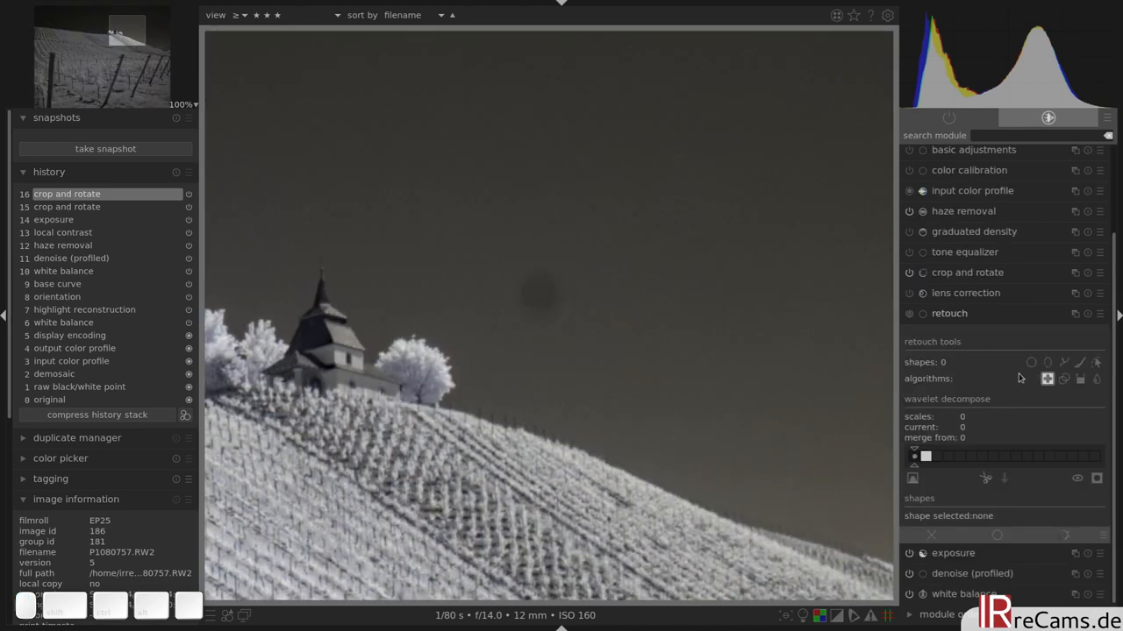
mouse_move(1029, 362)
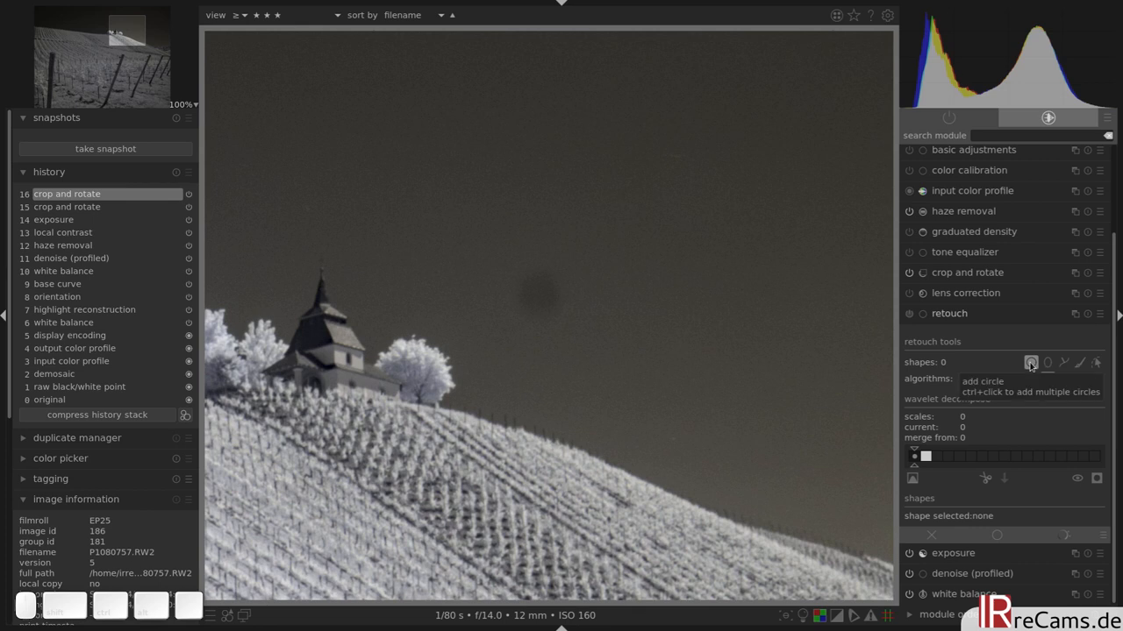
Heal the dark sky spot above the chapel with a circle retouch shape.
left_click(1028, 362)
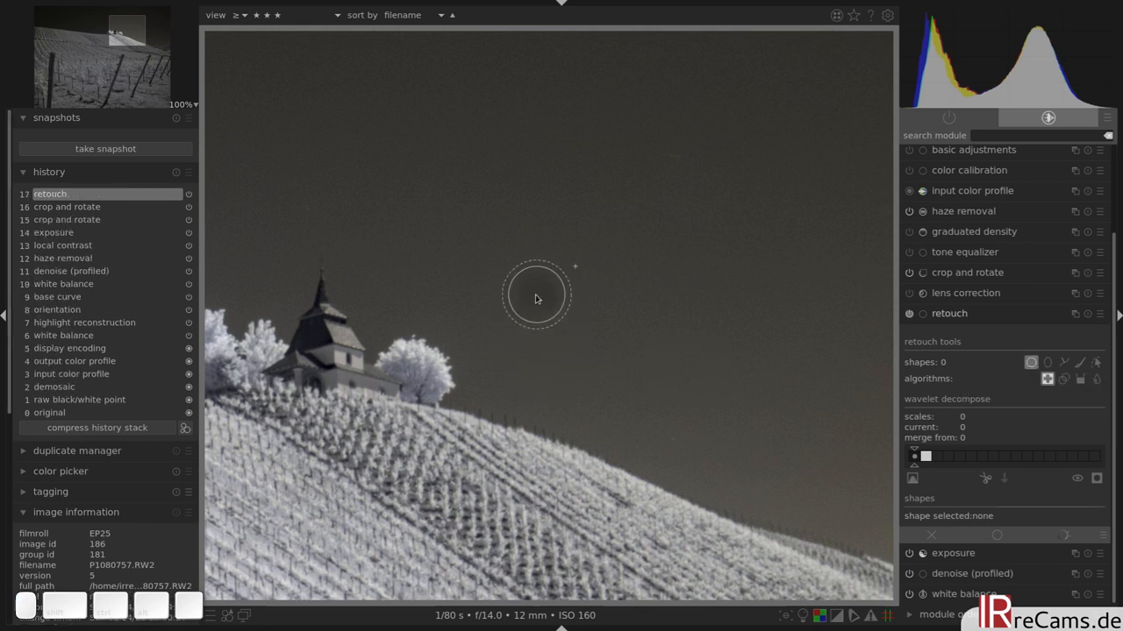
left_click(538, 298)
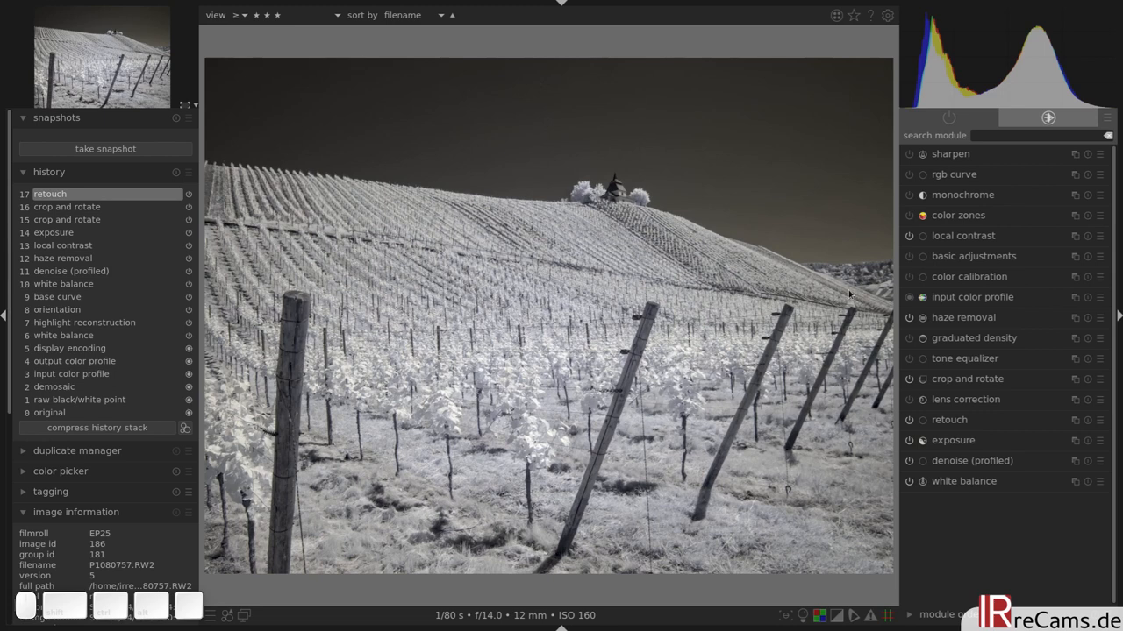
Enable the monochrome module to make the vineyard duplicate neutral black-and-white.
left_click(907, 195)
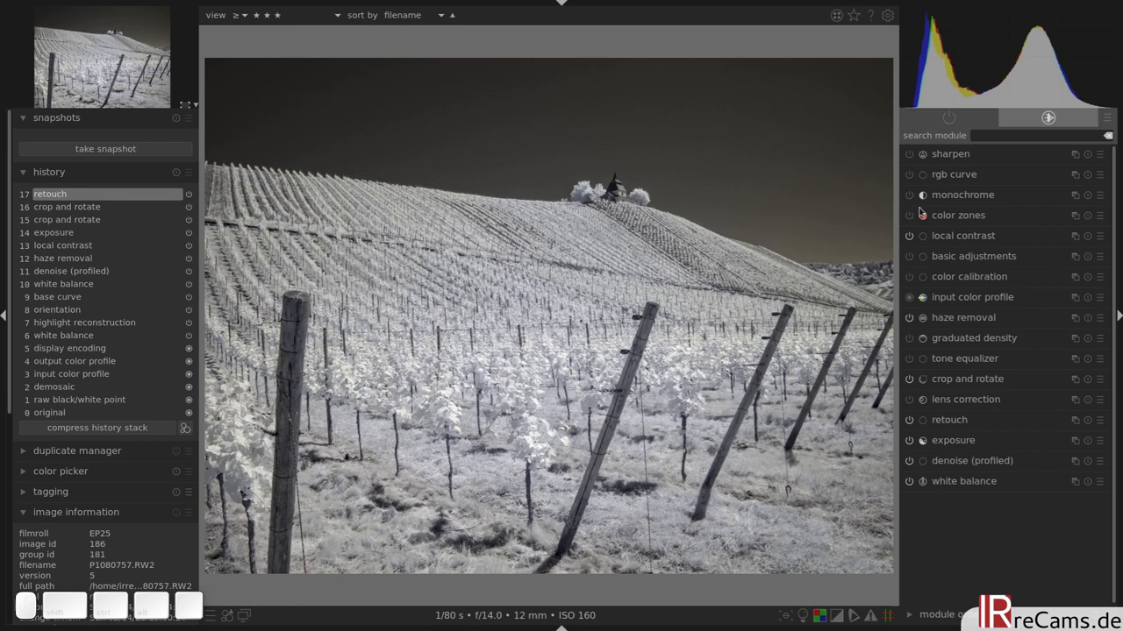
left_click(909, 195)
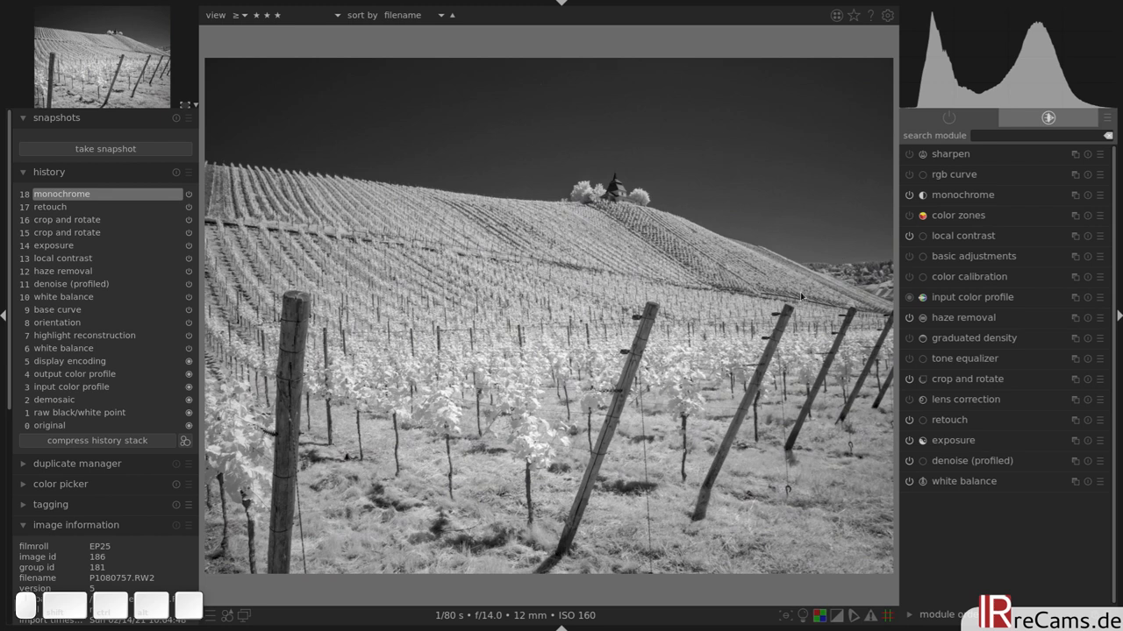
mouse_move(635, 424)
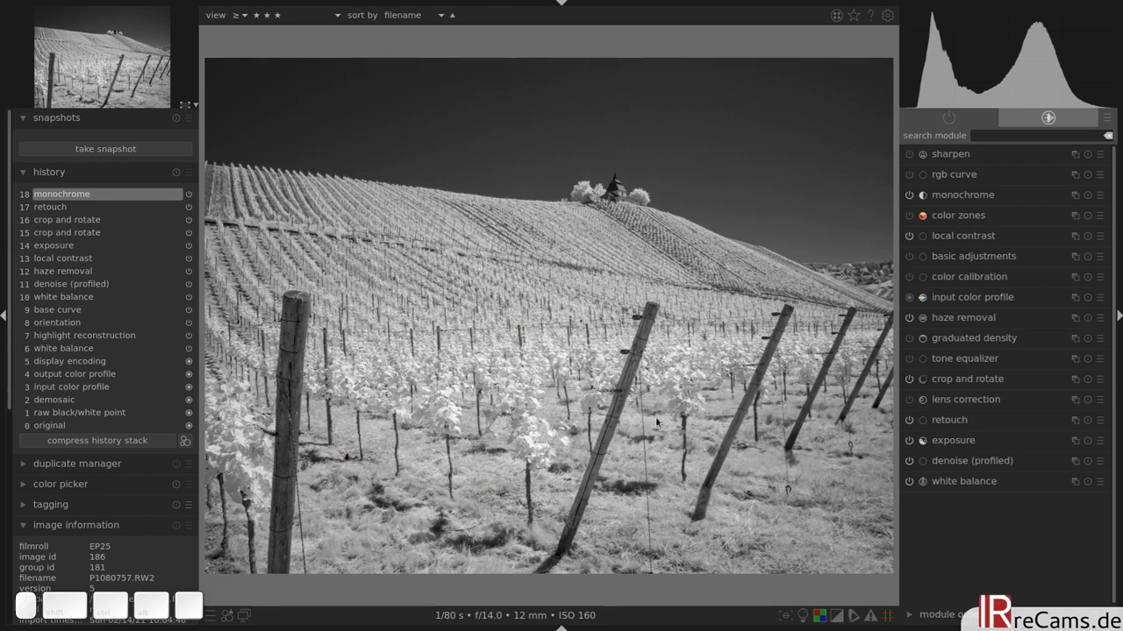
mouse_move(883, 431)
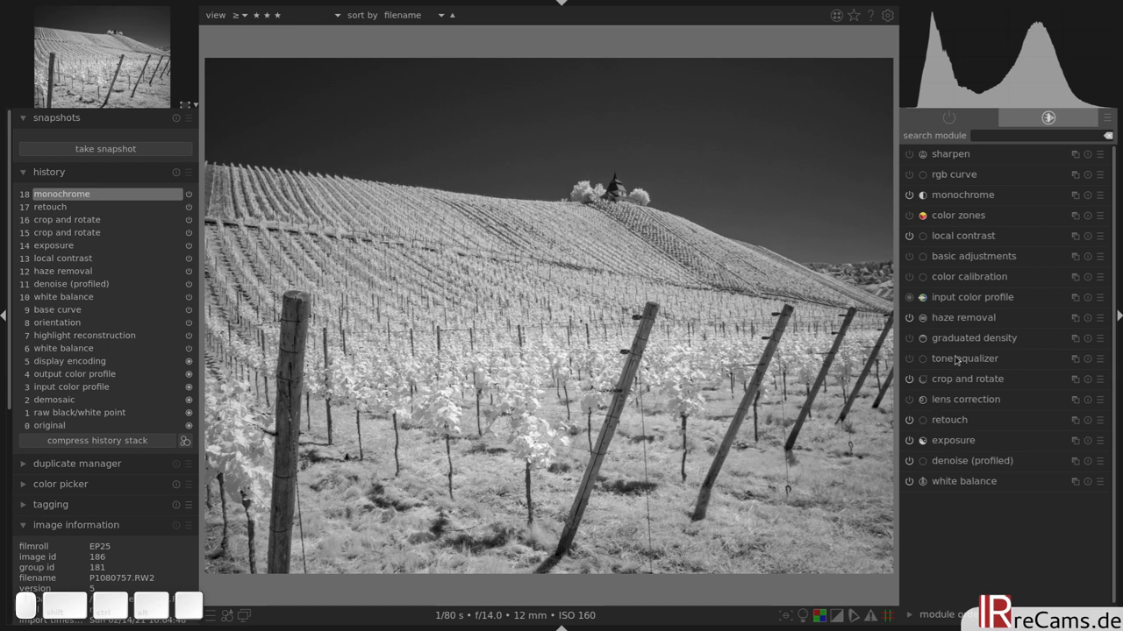
Enable tone equalizer, darkening the sky around -3 EV and adjusting hillside tones.
left_click(966, 359)
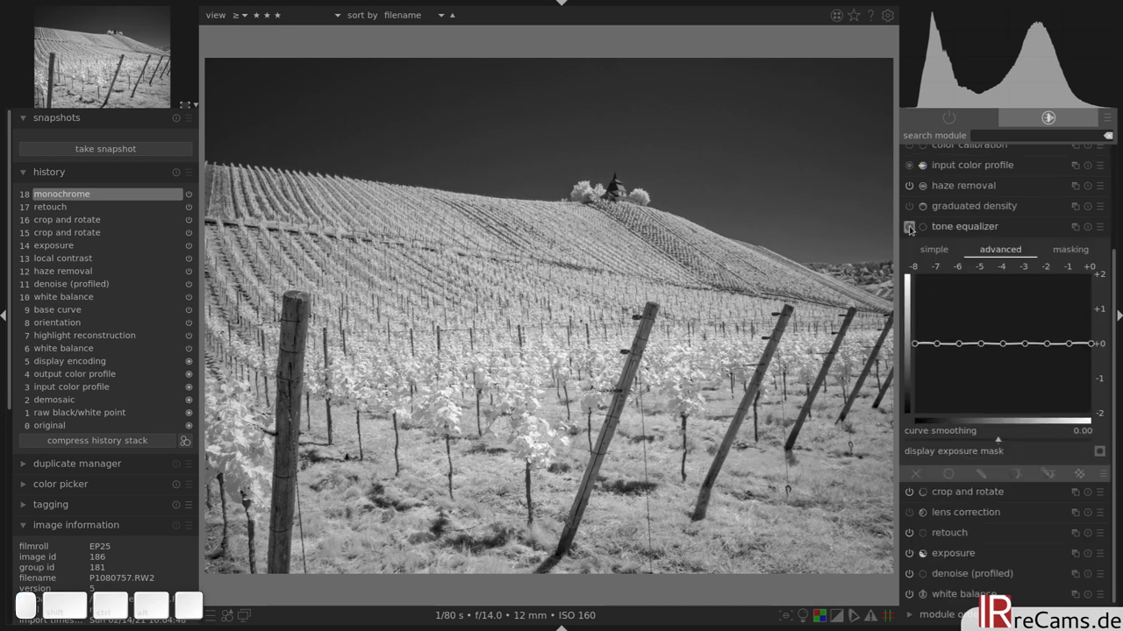
left_click(907, 227)
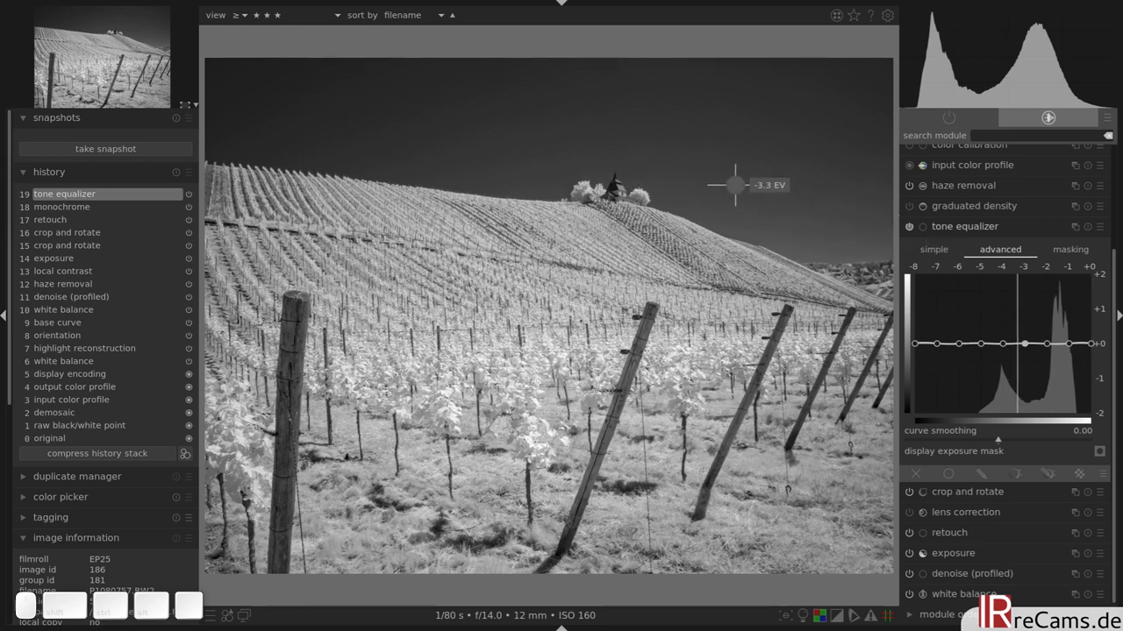
left_click_drag(734, 184, 820, 224)
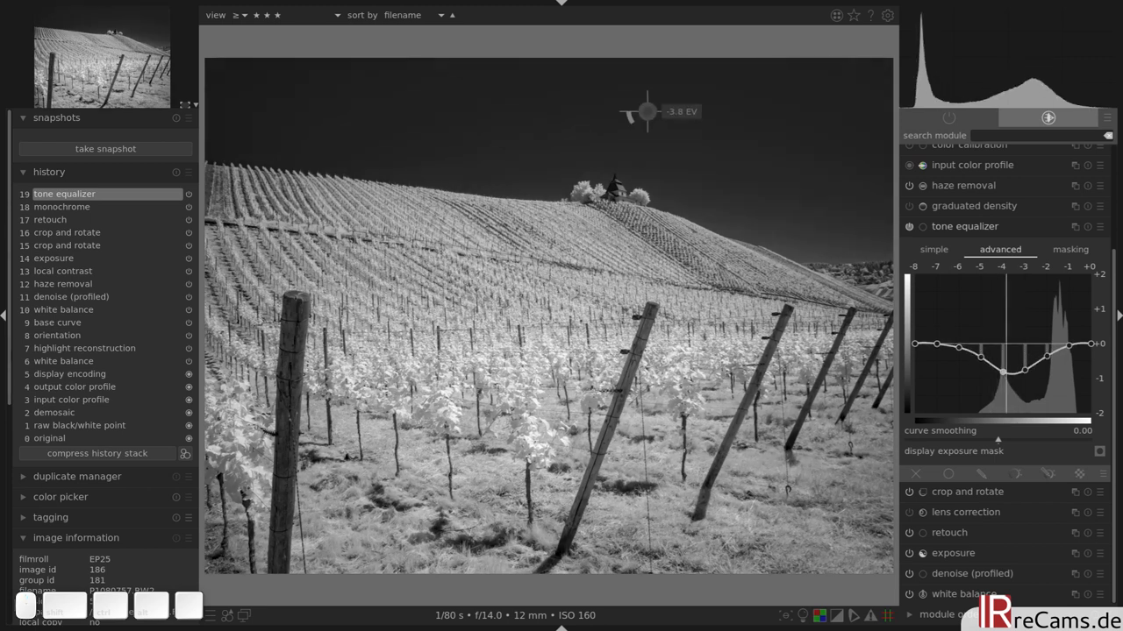
left_click_drag(646, 112, 804, 243)
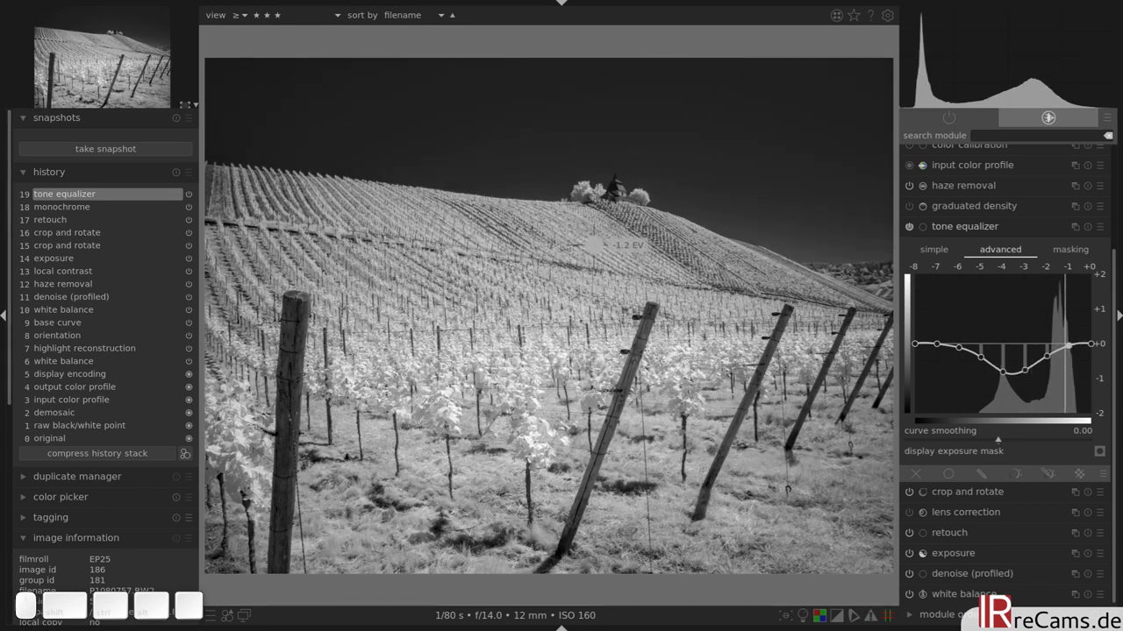
left_click_drag(1070, 345, 1070, 333)
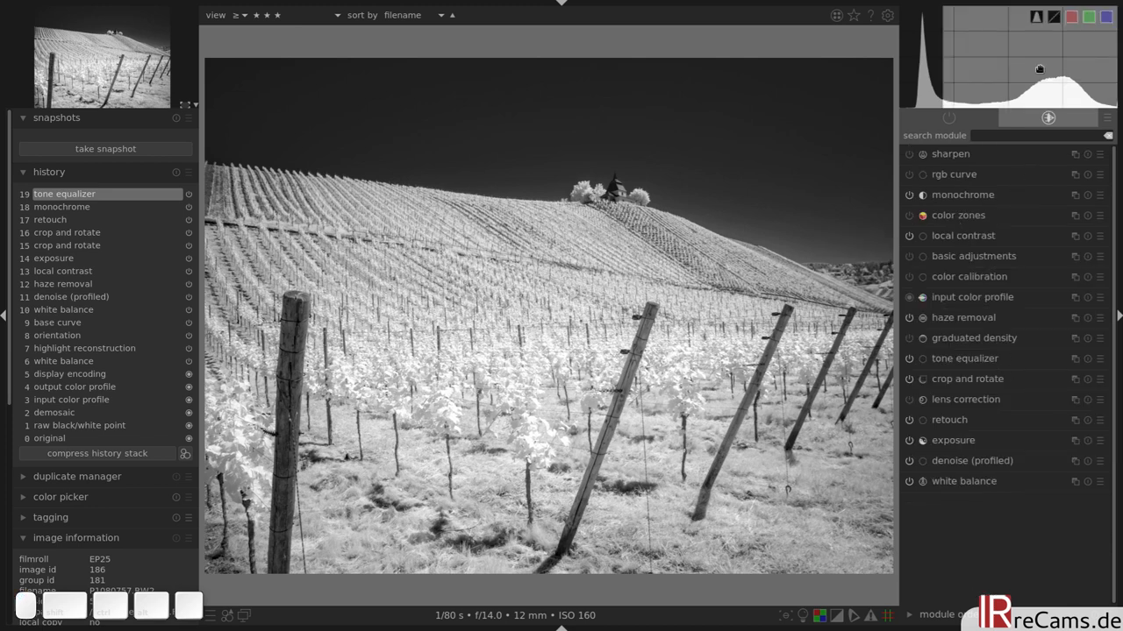
Raise the middle of the rgb curve to brighten foliage and hillside midtones.
left_click(953, 174)
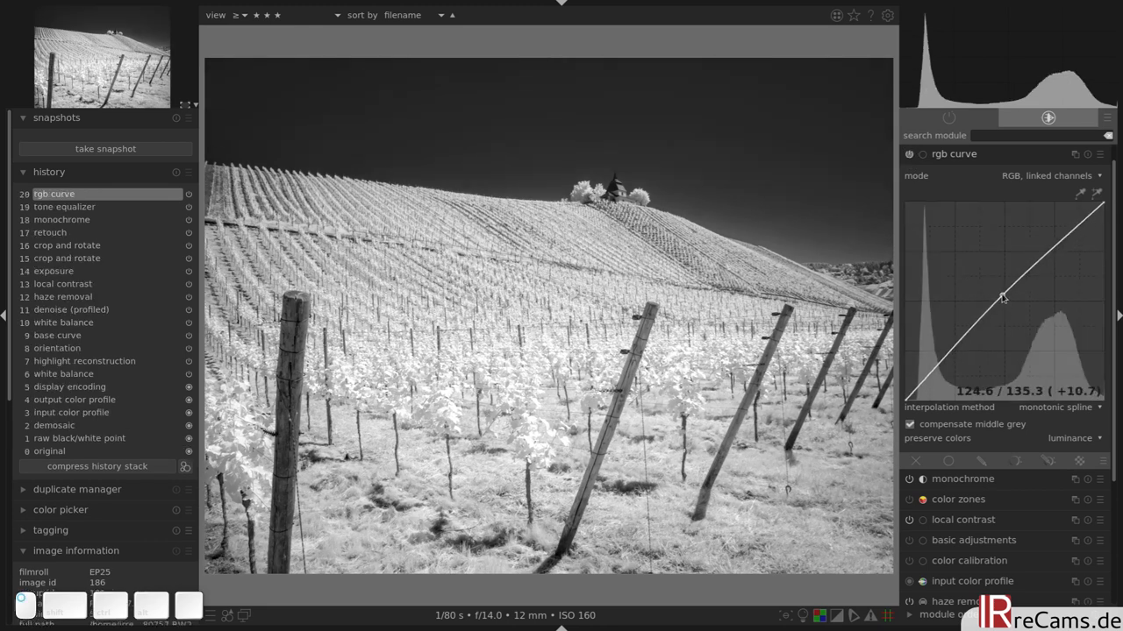
left_click_drag(1002, 298, 995, 294)
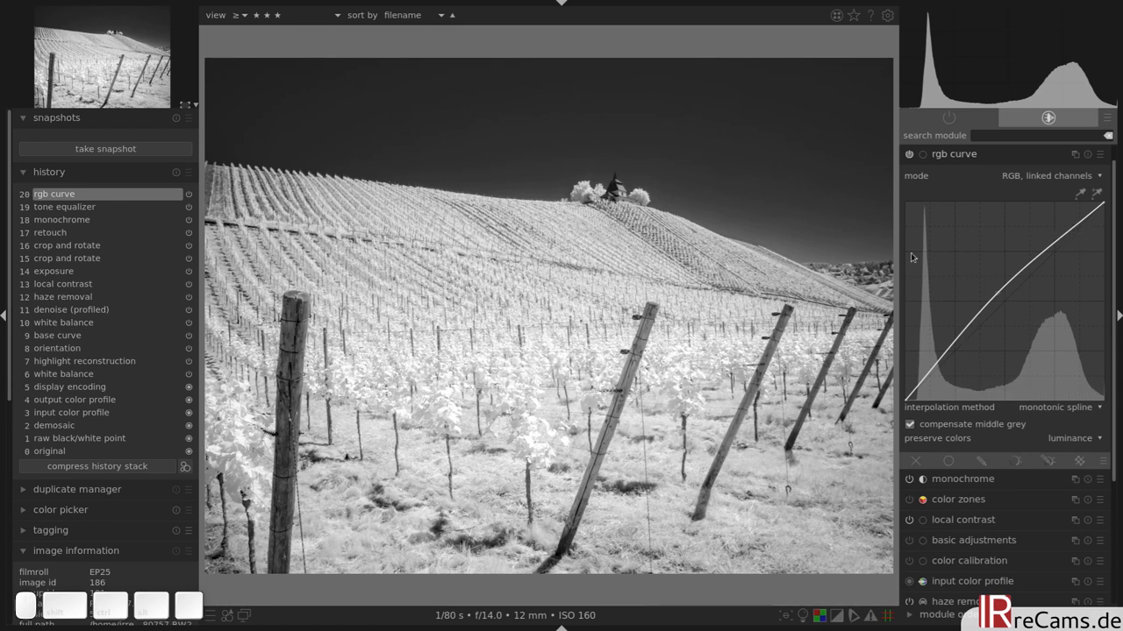
mouse_move(499, 385)
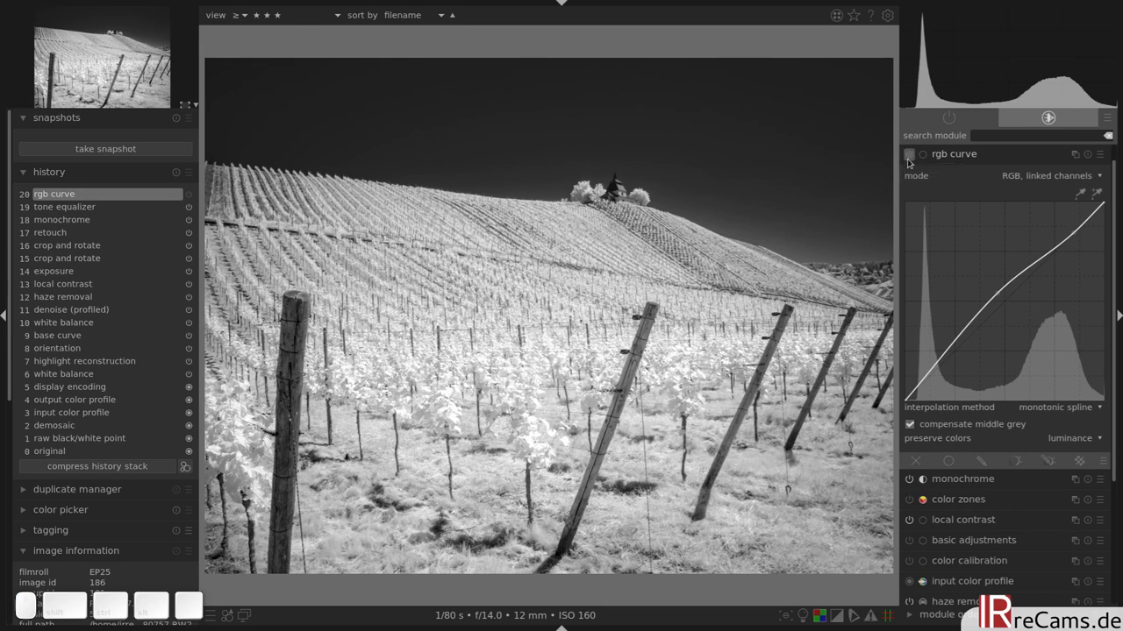
mouse_move(942, 154)
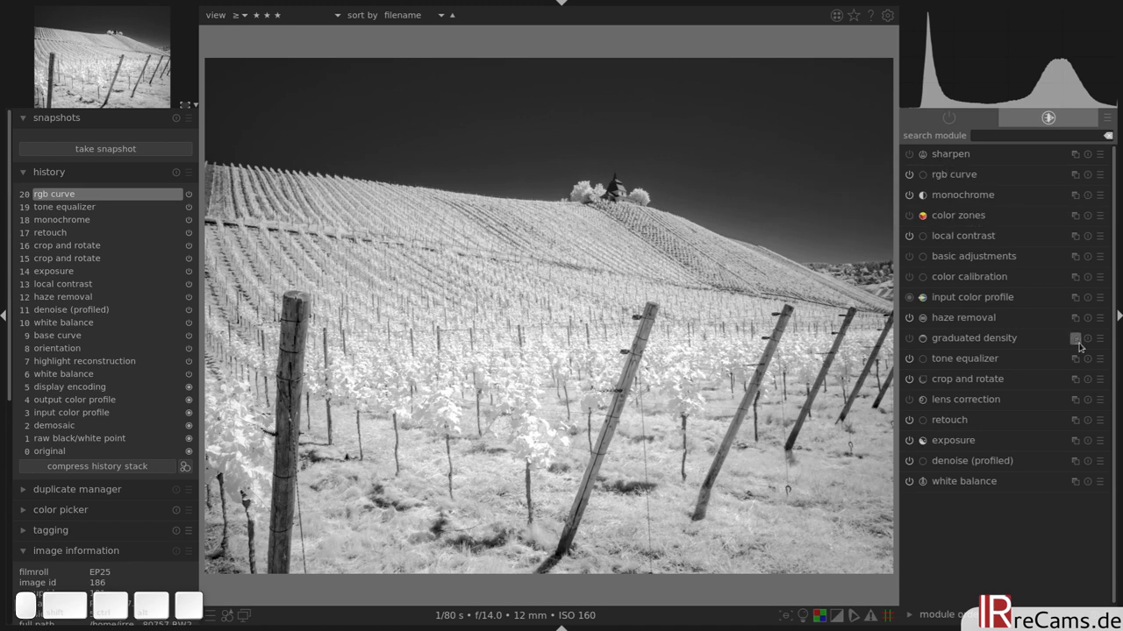
Raise local contrast detail from 125% through 140% and 165% to 168%.
left_click(962, 235)
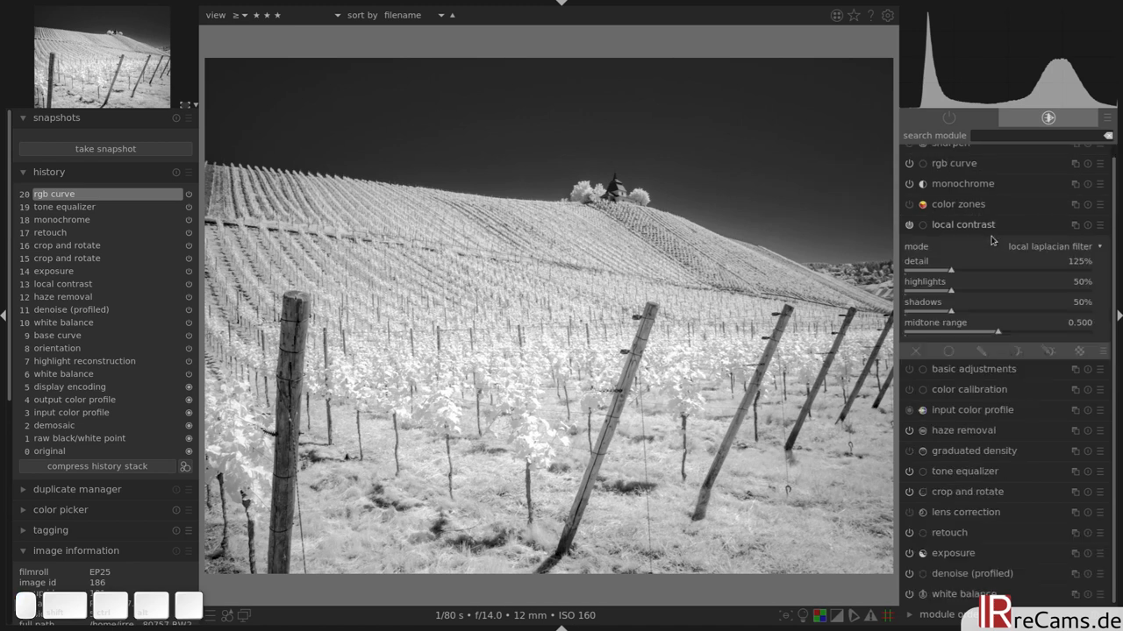
left_click_drag(952, 291, 965, 291)
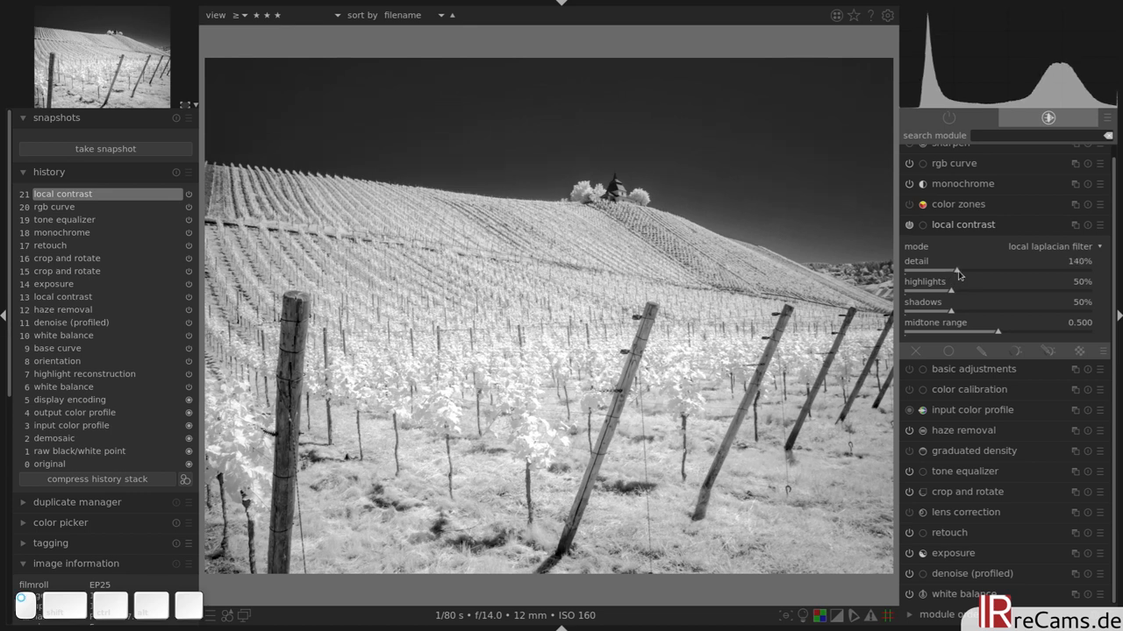
left_click_drag(958, 270, 968, 270)
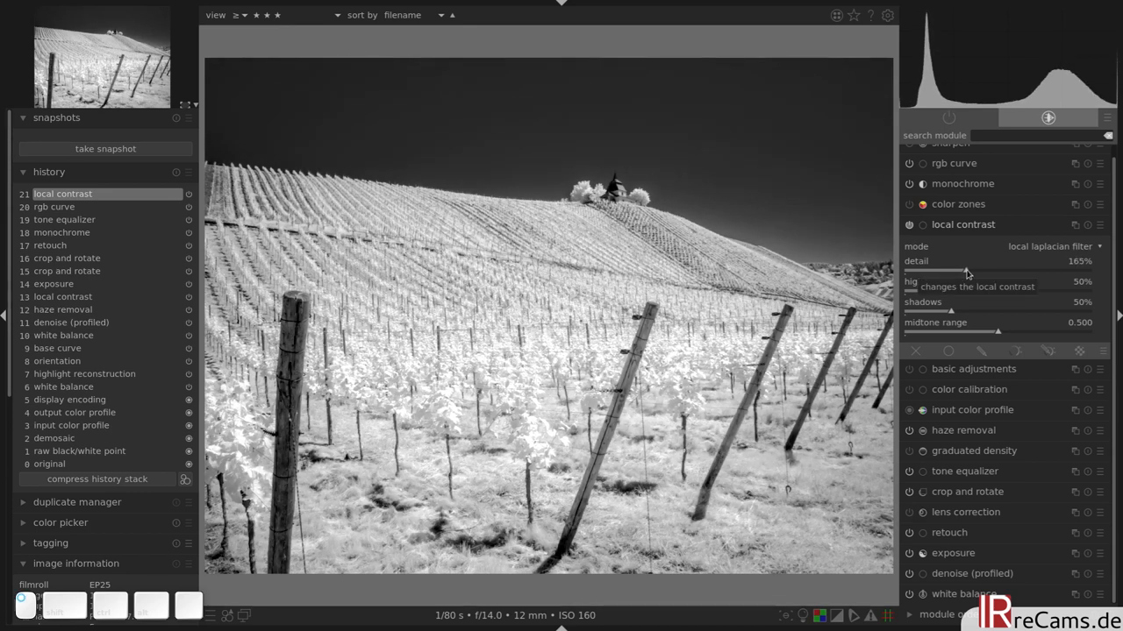
left_click_drag(964, 271, 970, 271)
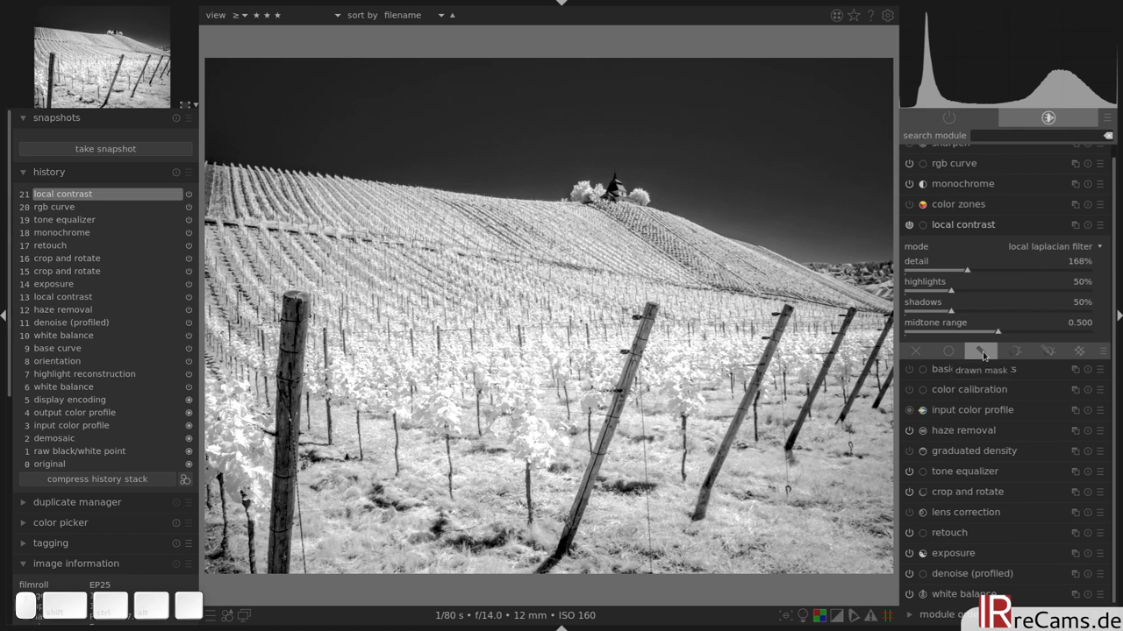
Add a parametric lightness mask to local contrast, with L markers about 76 / 89.
left_click(1014, 351)
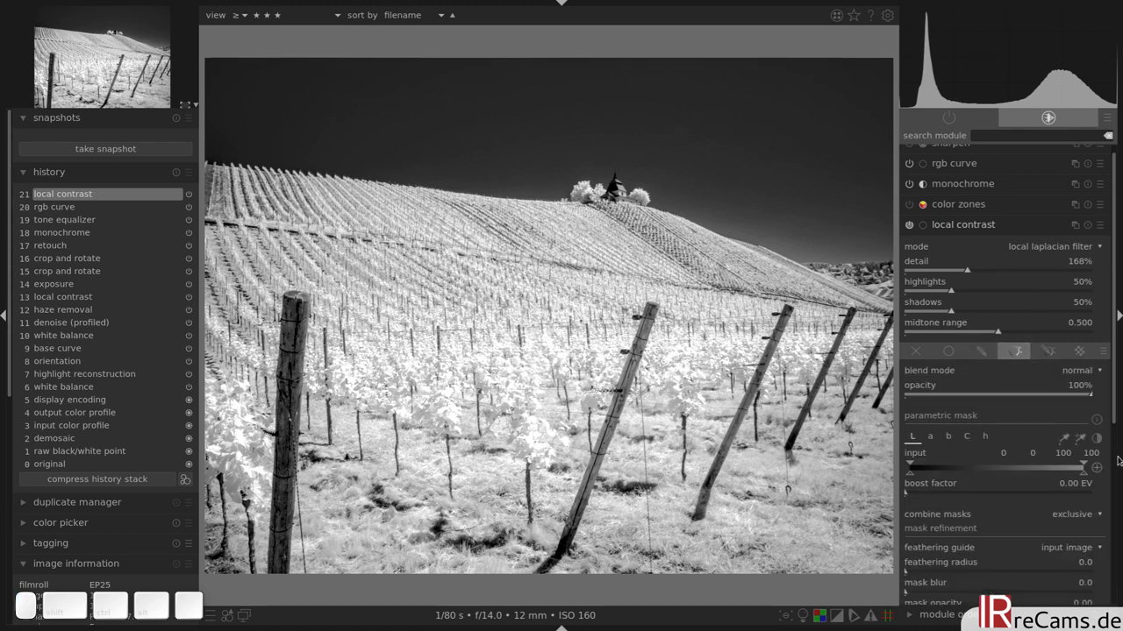
scroll("down", 3)
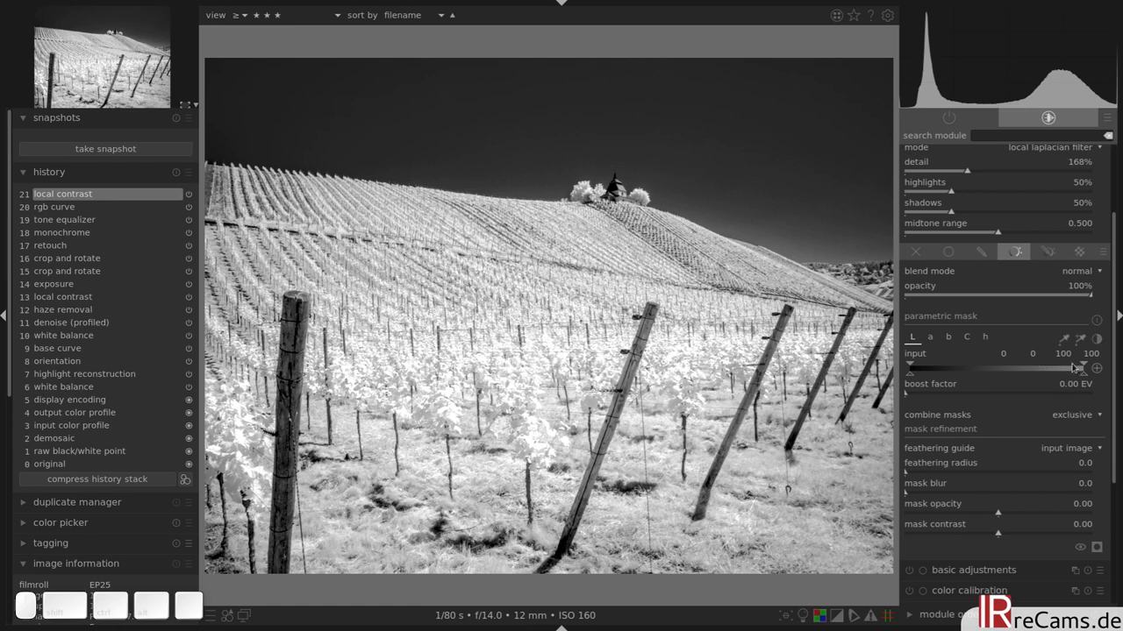
left_click_drag(1077, 367, 1033, 367)
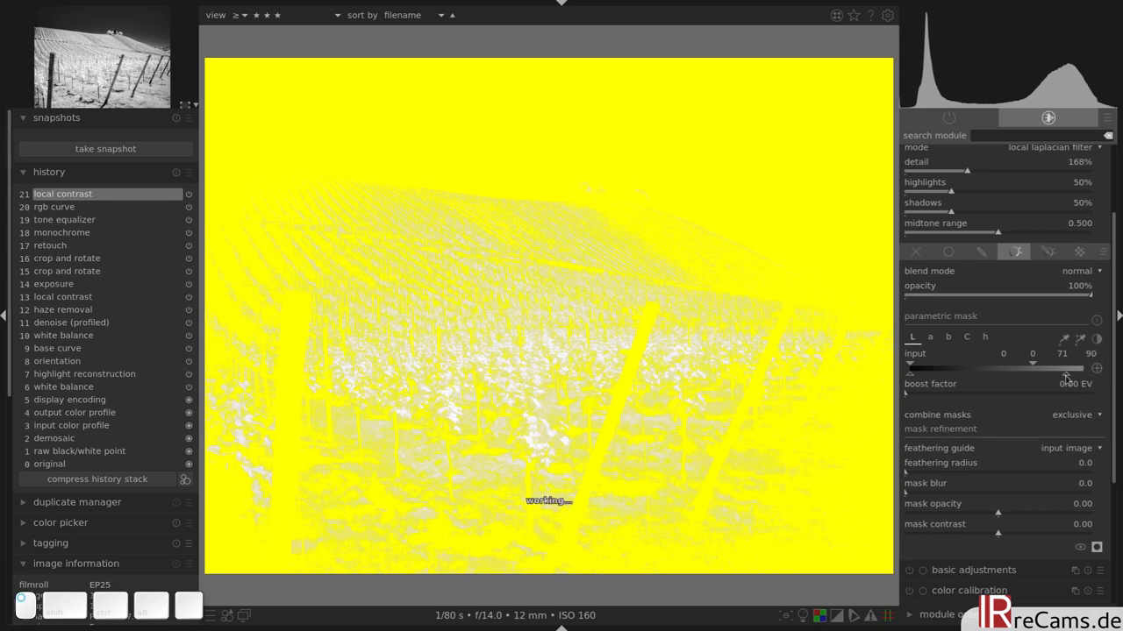
left_click_drag(1090, 364, 1087, 364)
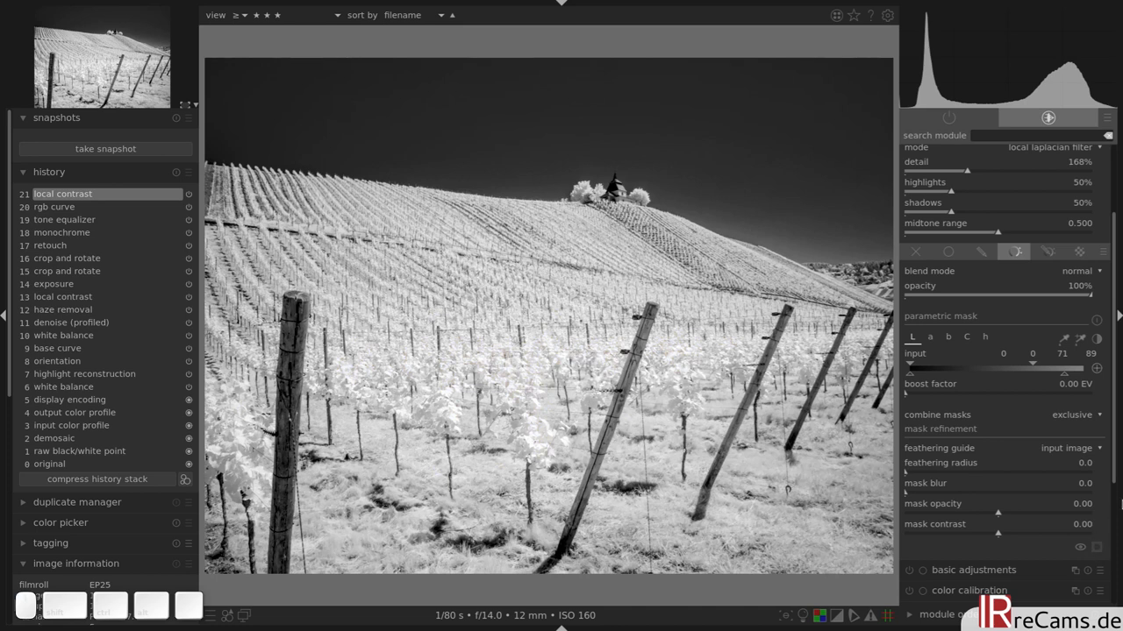
left_click_drag(1032, 365, 1044, 365)
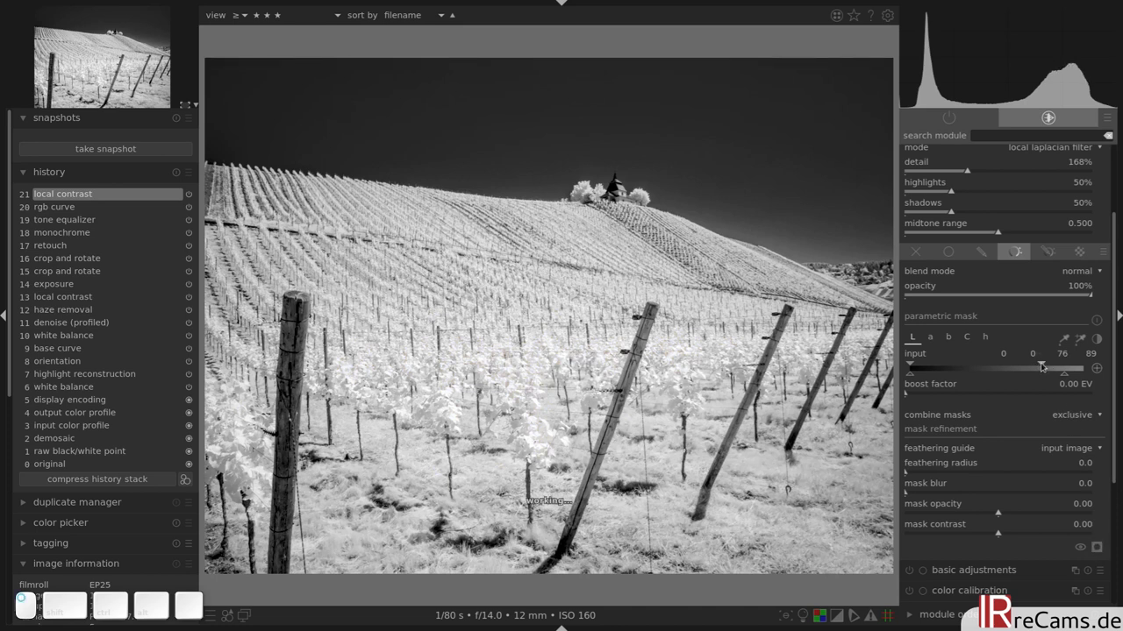
left_click_drag(1094, 368, 1097, 368)
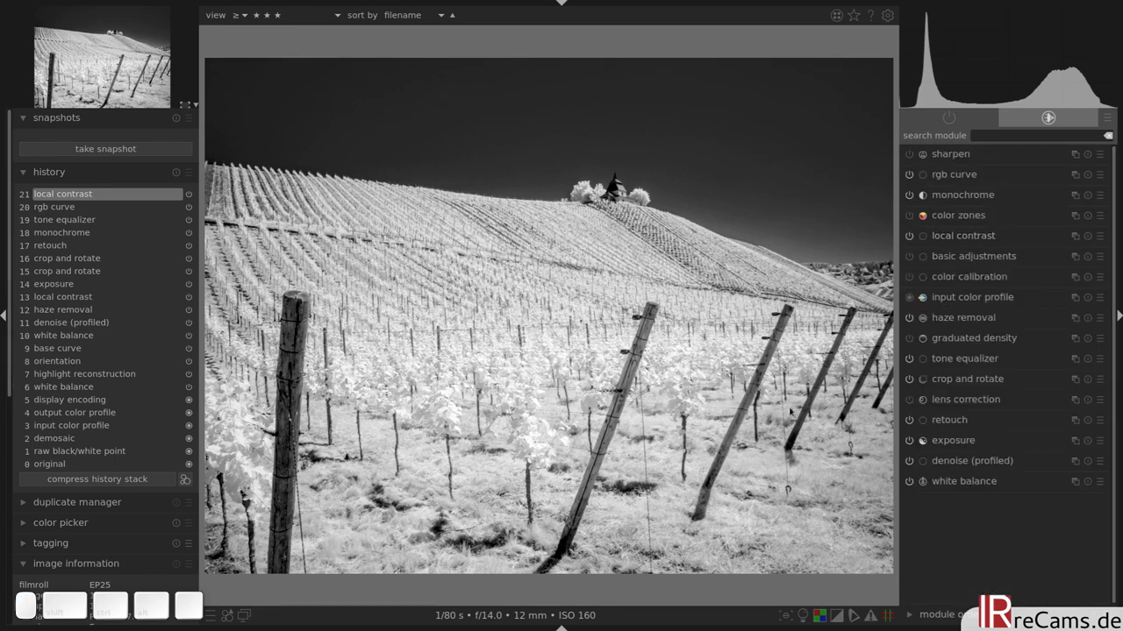
mouse_move(956, 338)
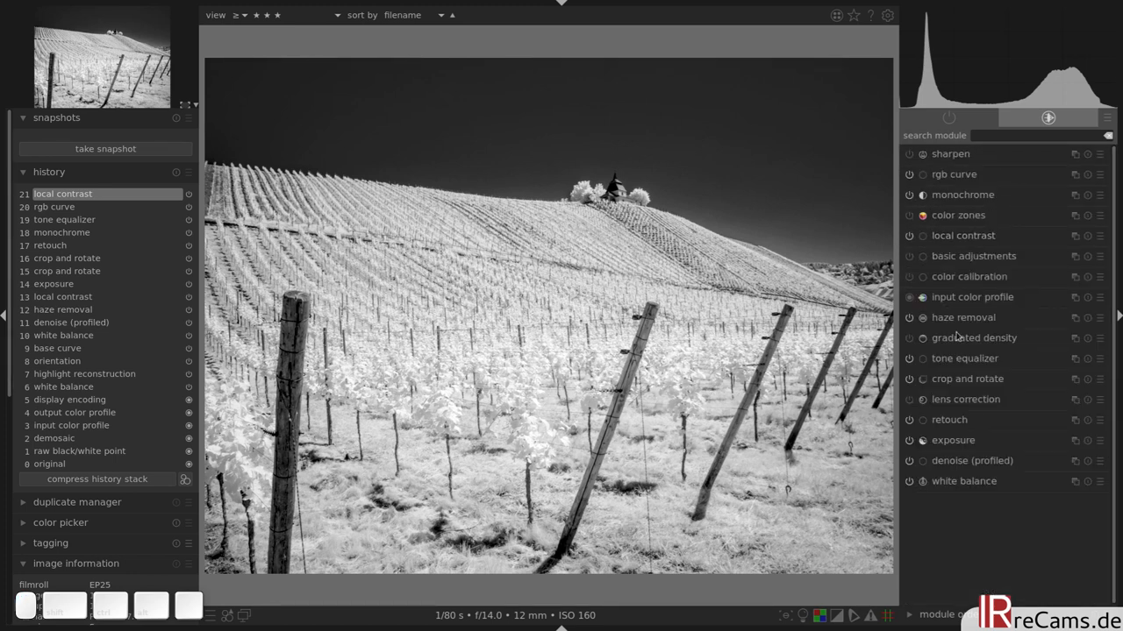
Apply Panasonic DMC-GH2 lens correction and view the red original beside the edit.
left_click(964, 400)
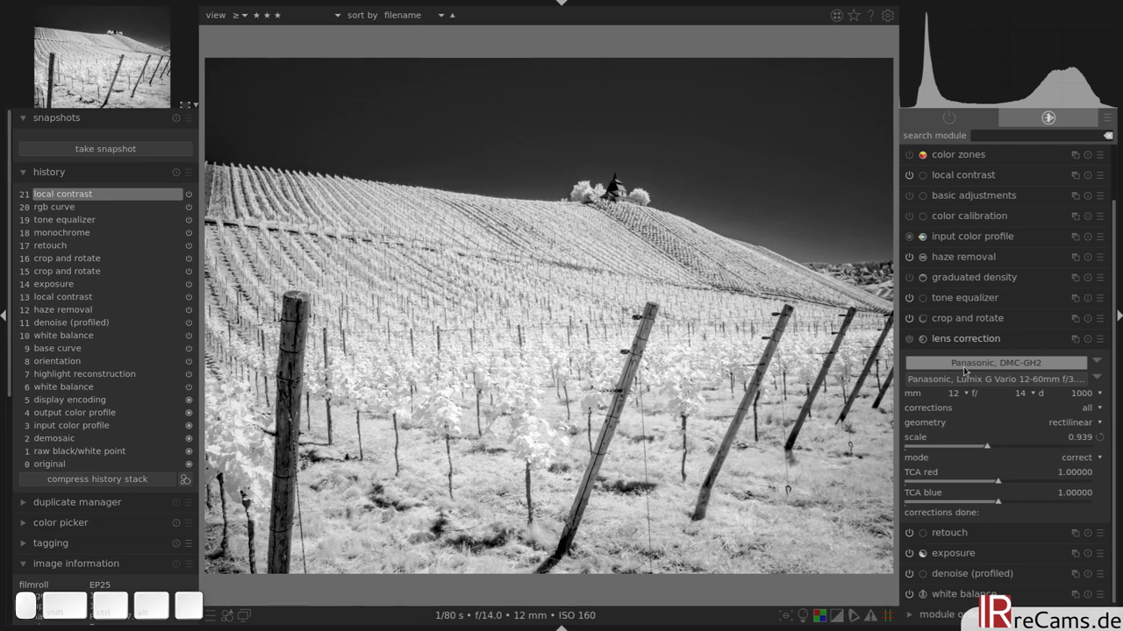
left_click(908, 338)
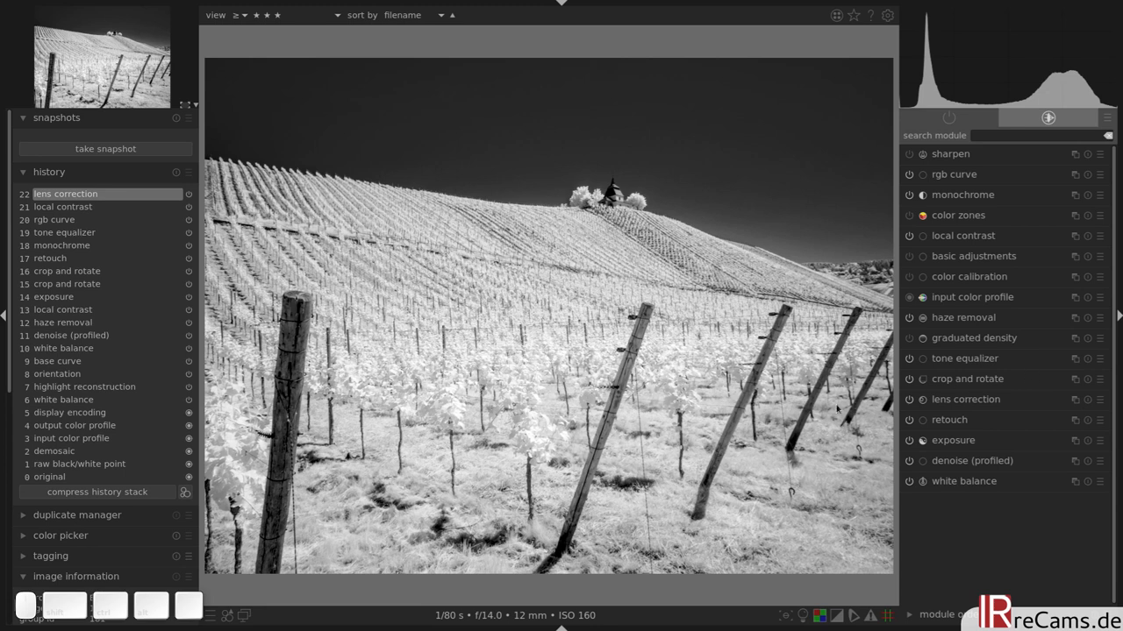
left_click(912, 19)
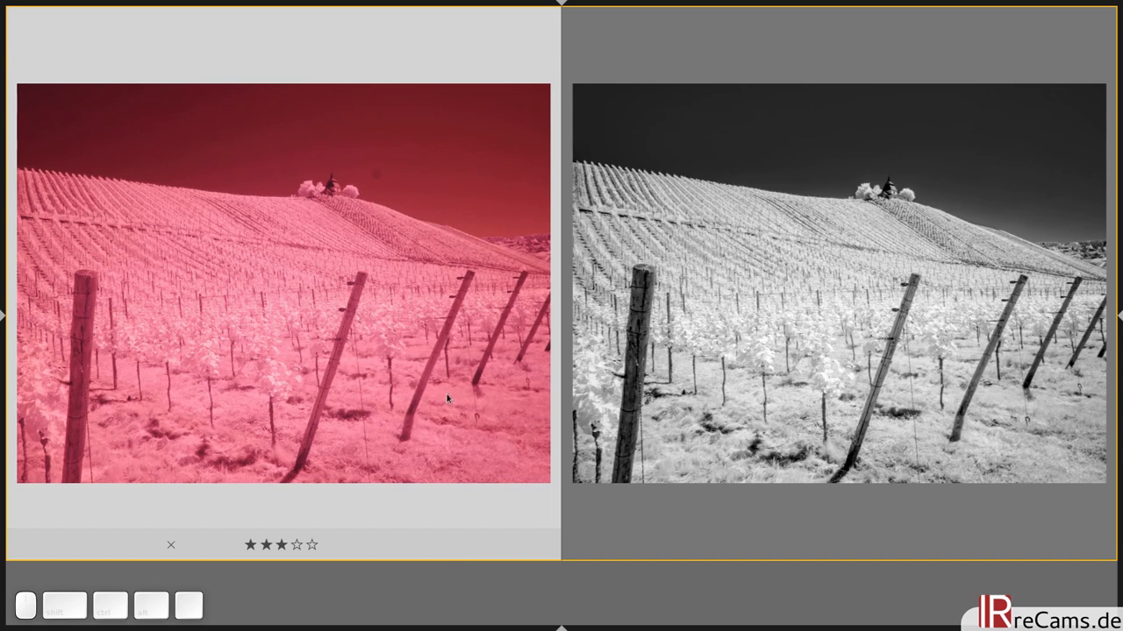
mouse_move(391, 264)
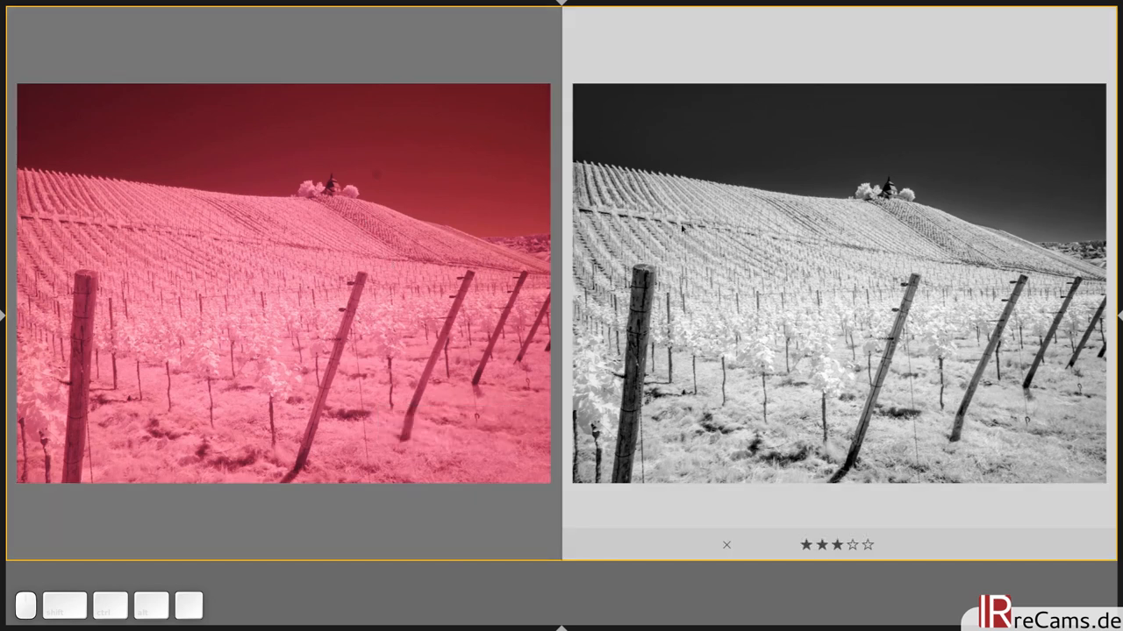
mouse_move(798, 294)
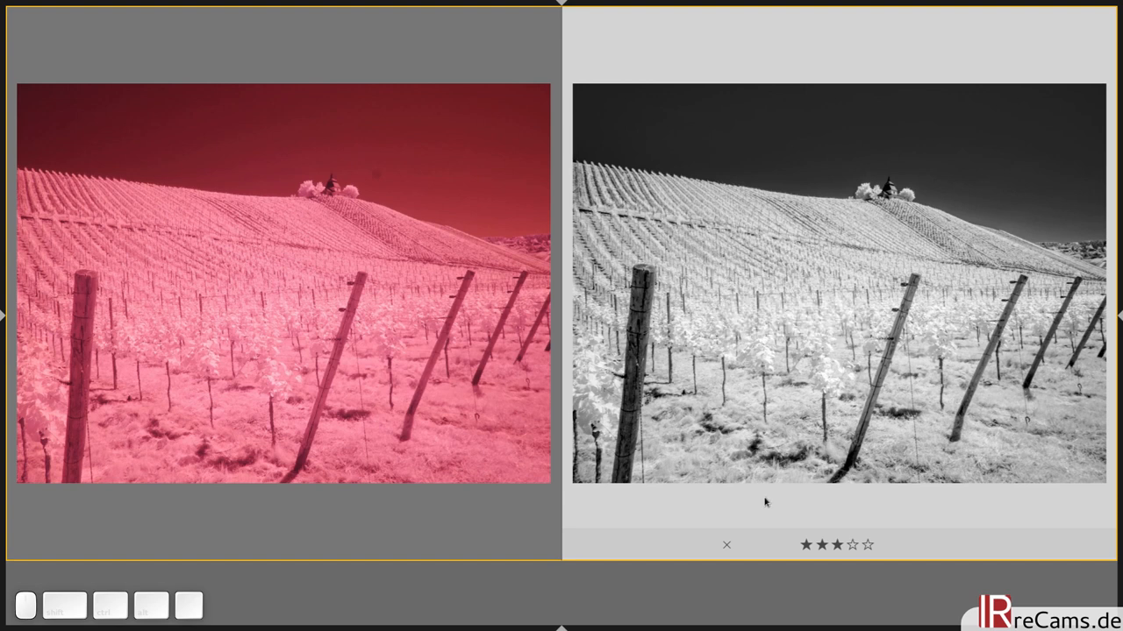
mouse_move(824, 344)
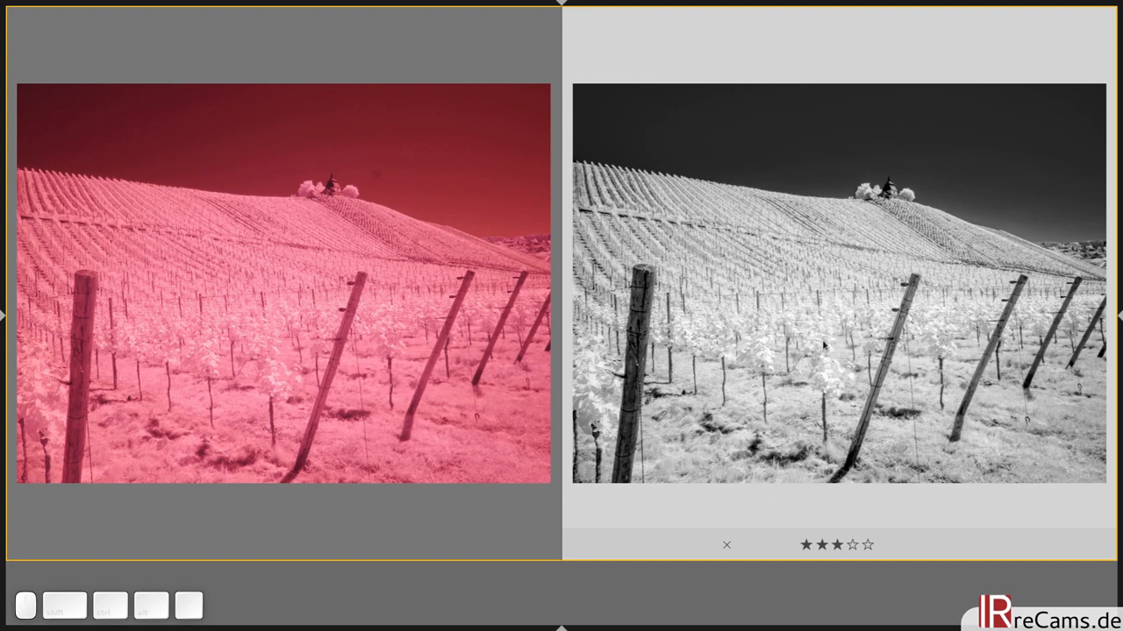
mouse_move(827, 192)
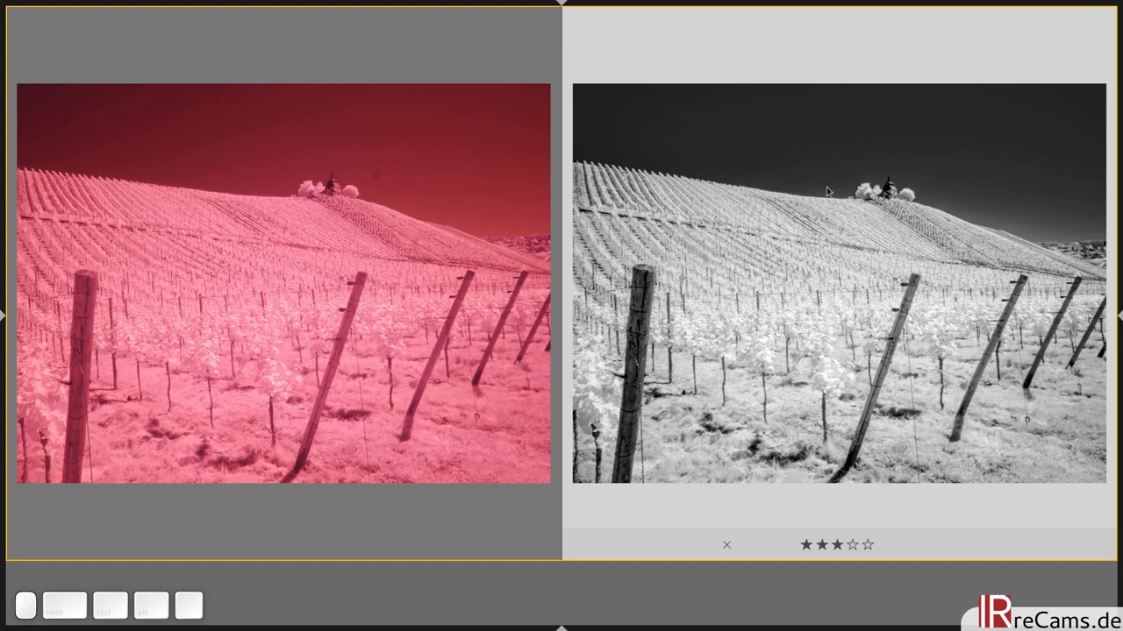
mouse_move(887, 282)
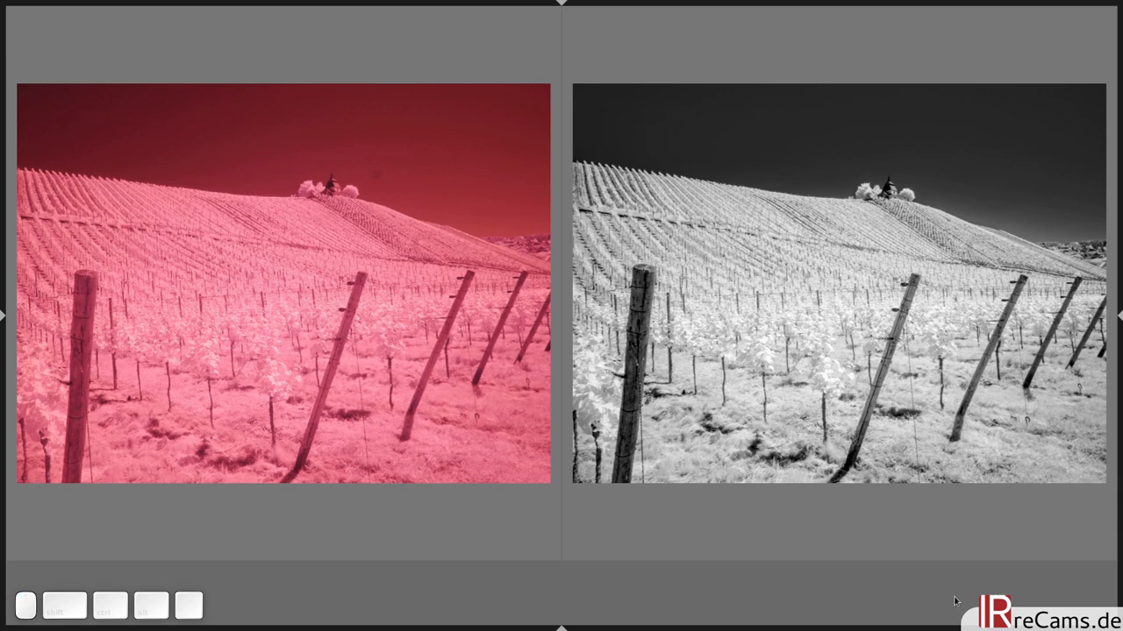
mouse_move(1032, 600)
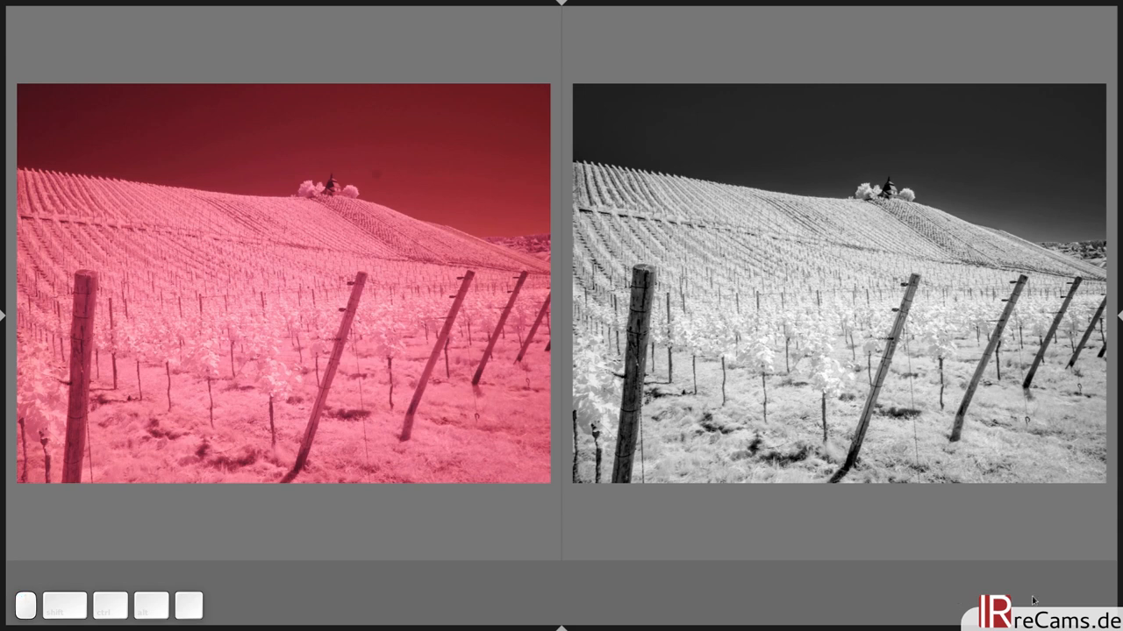